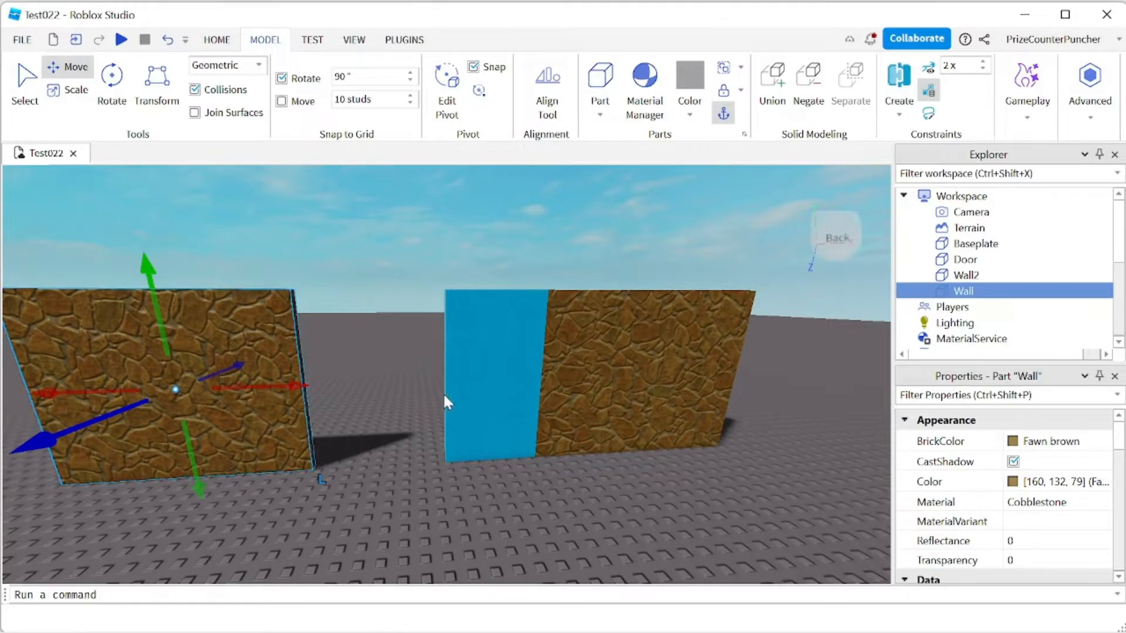
pyautogui.moveTo(416, 405)
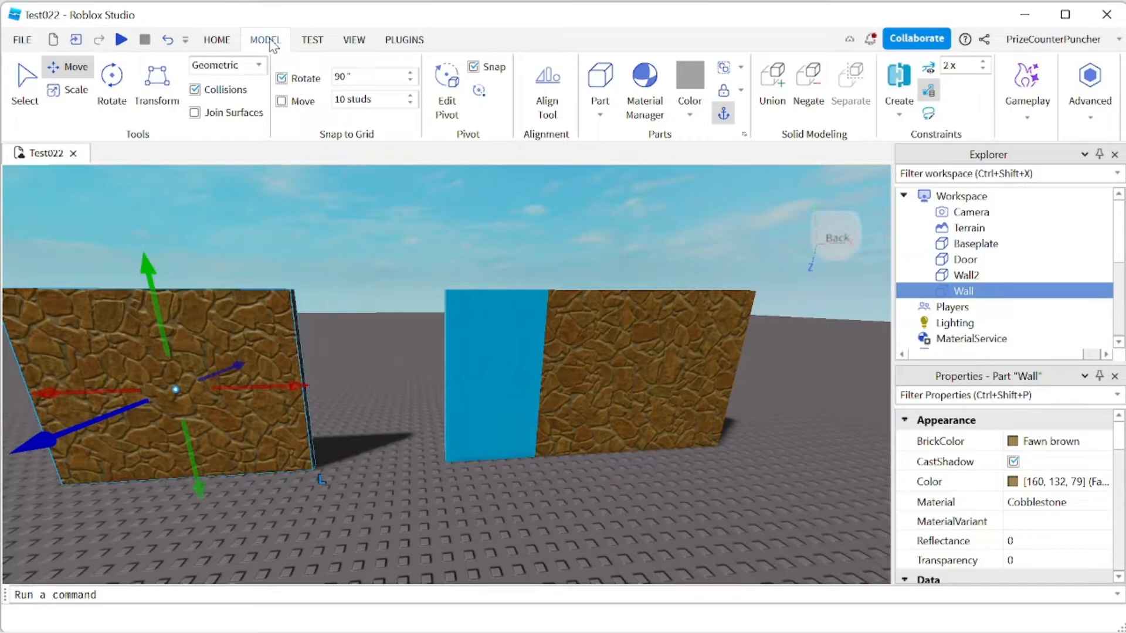
pyautogui.moveTo(931, 146)
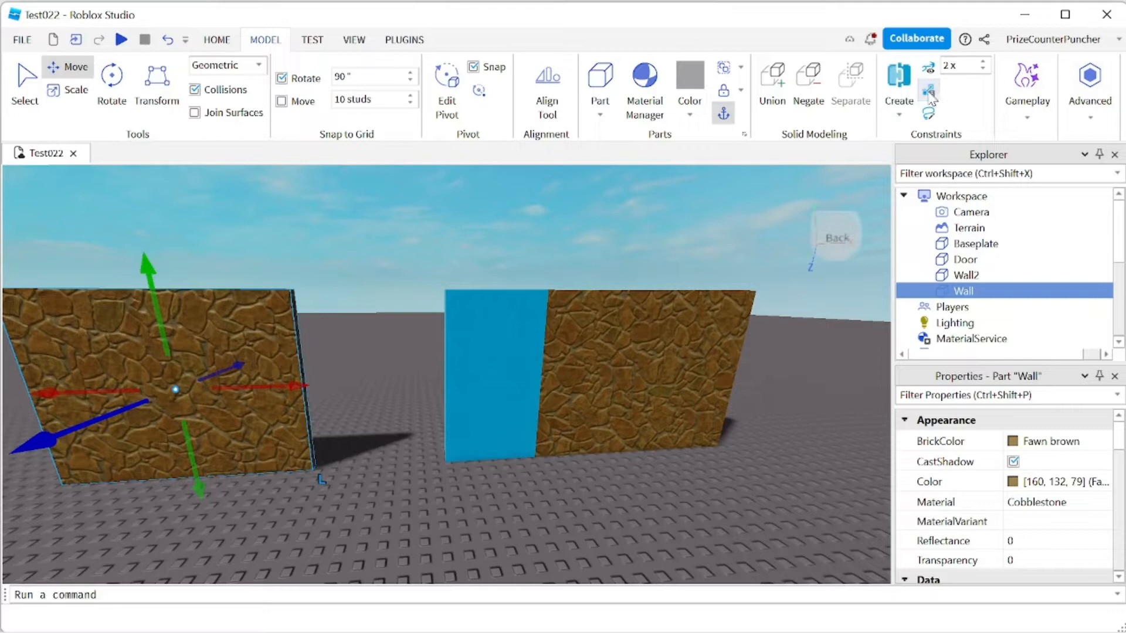
pyautogui.moveTo(929, 91)
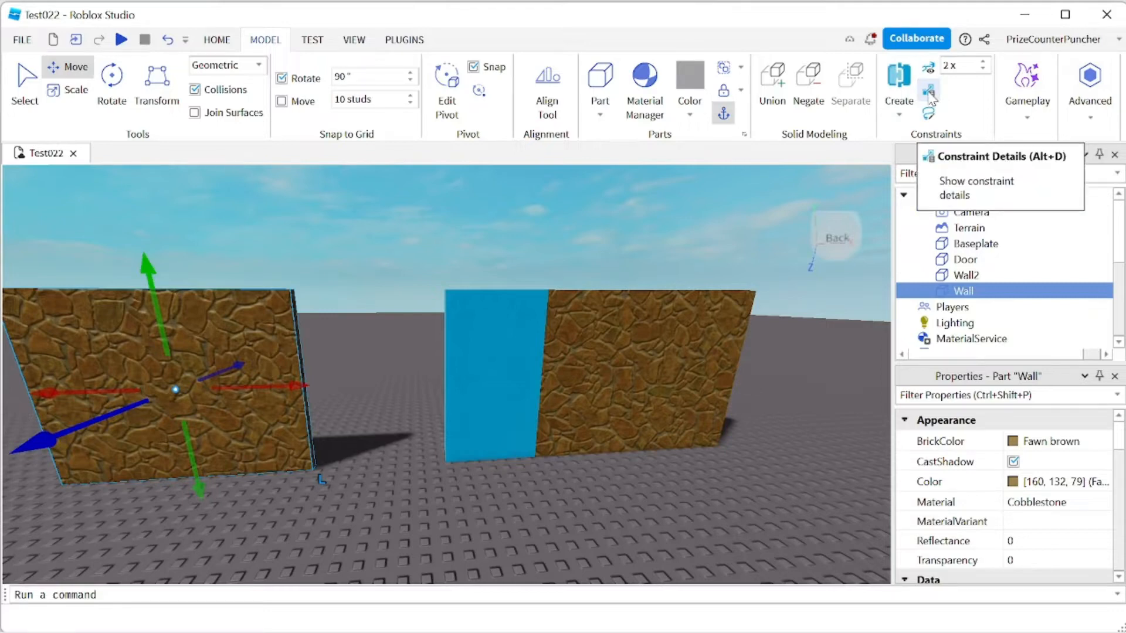
pyautogui.moveTo(906, 119)
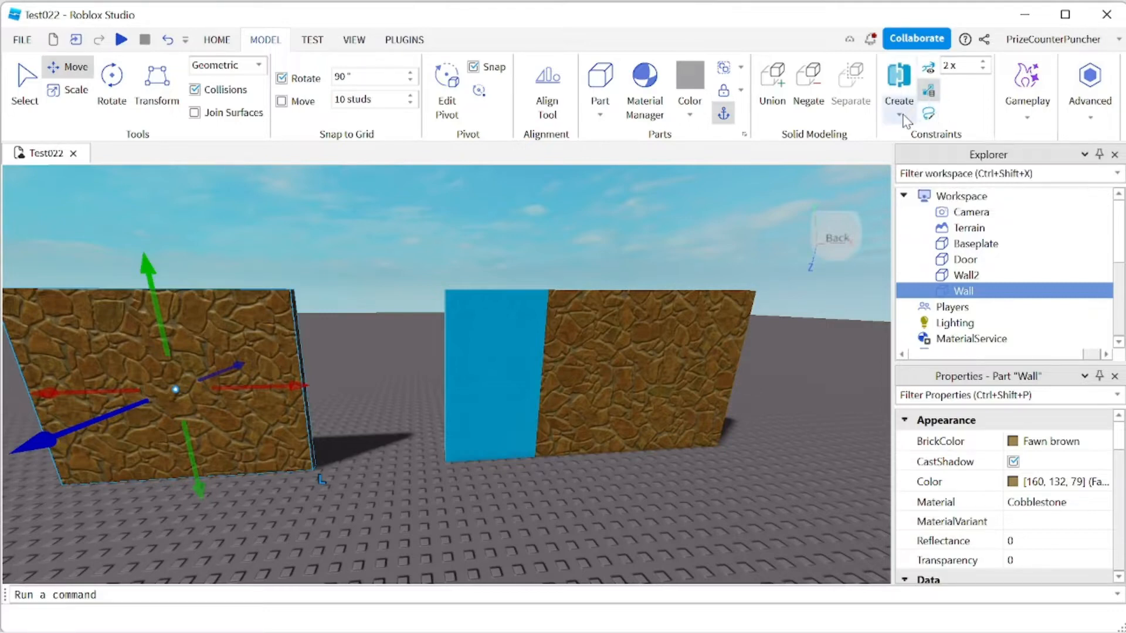
# Create a Hinge constraint from the wall edge to the door edge, then review Wall, Attachment0, HingeConstraint and Door
pyautogui.click(898, 115)
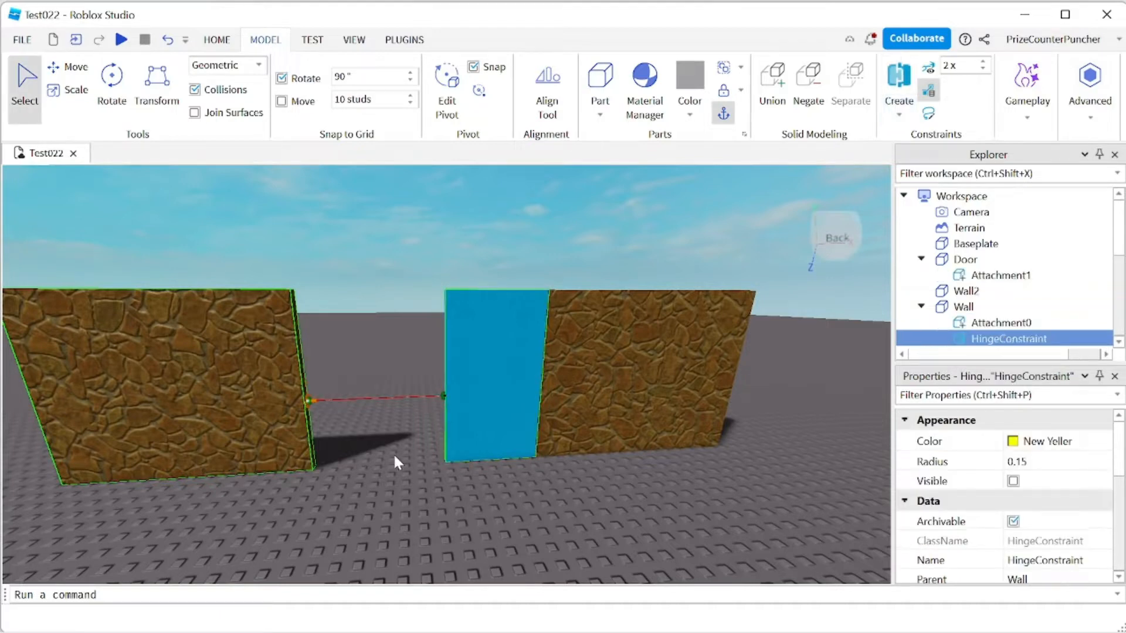
pyautogui.moveTo(425, 533)
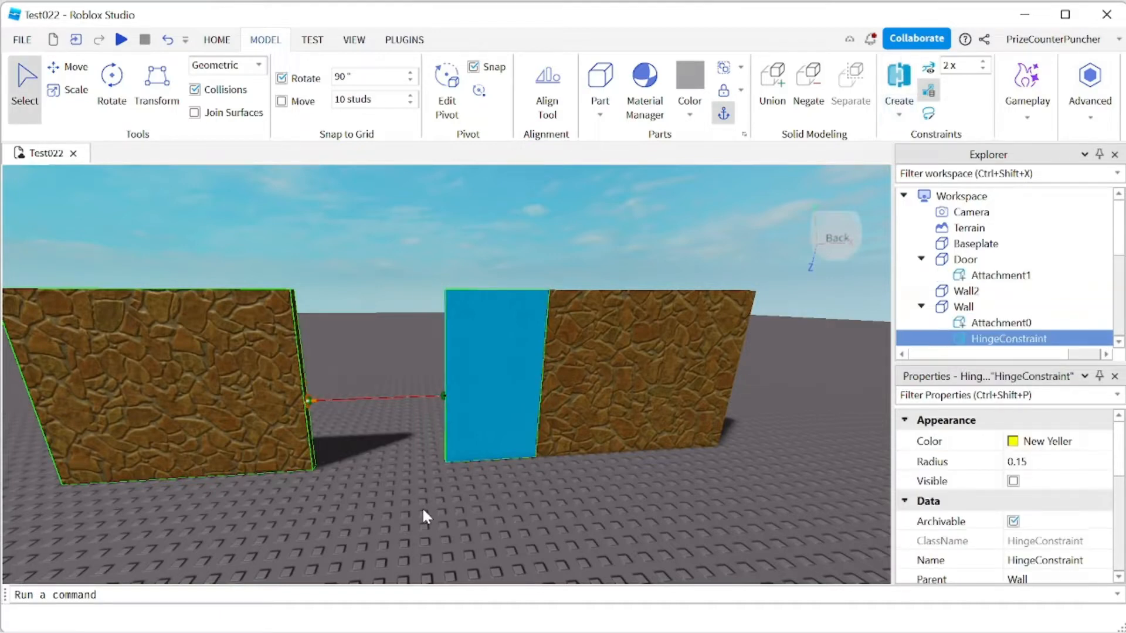
pyautogui.moveTo(392, 408)
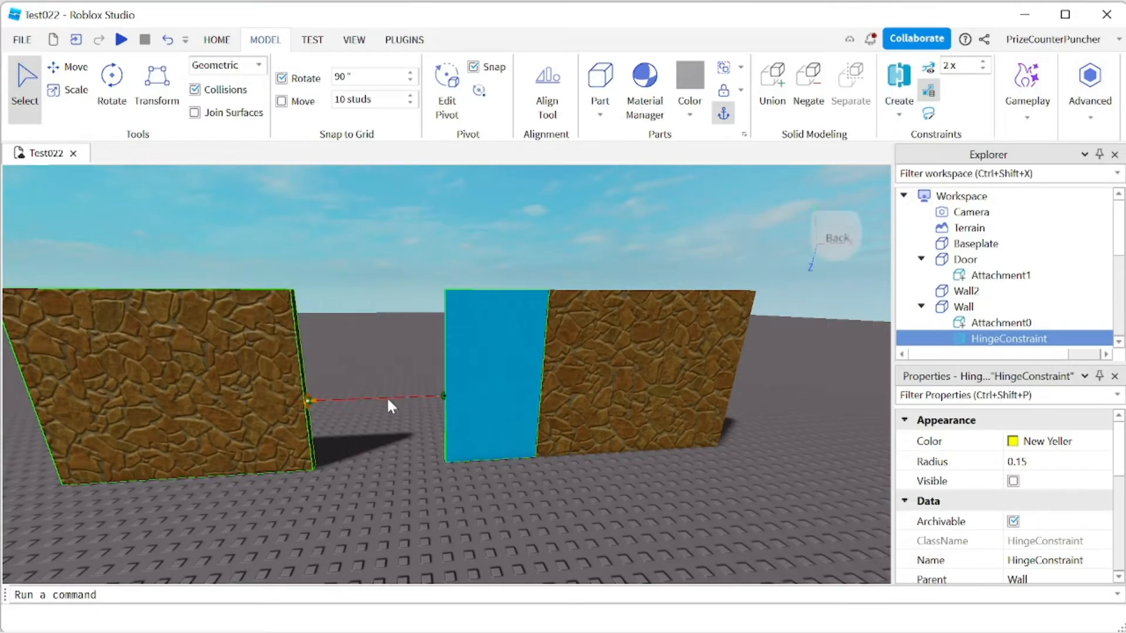
pyautogui.moveTo(392, 417)
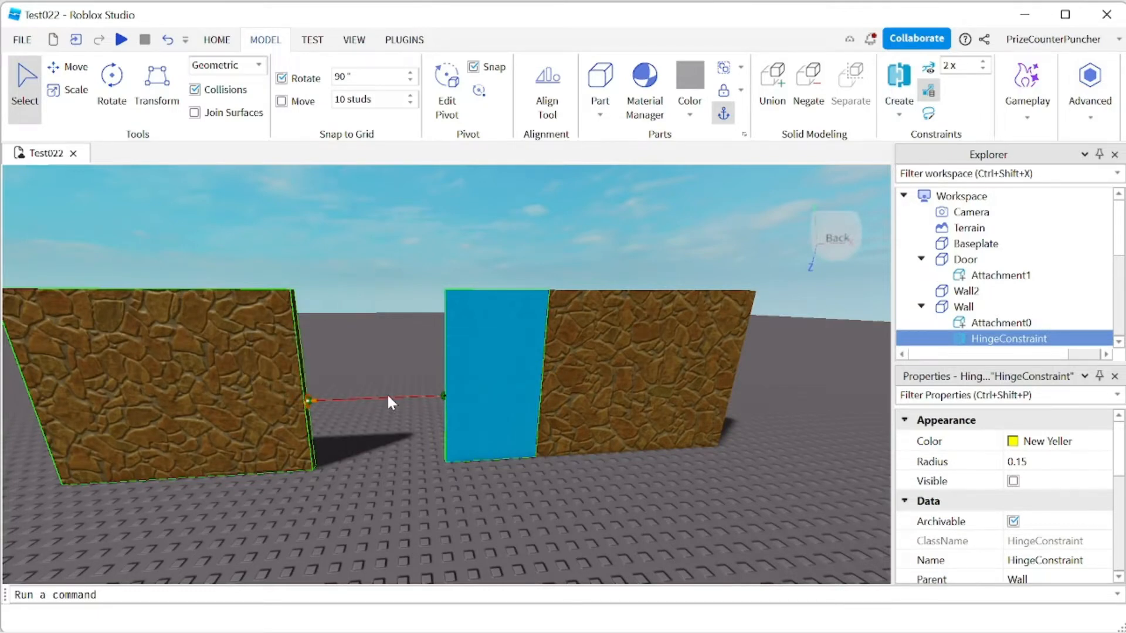
pyautogui.click(964, 307)
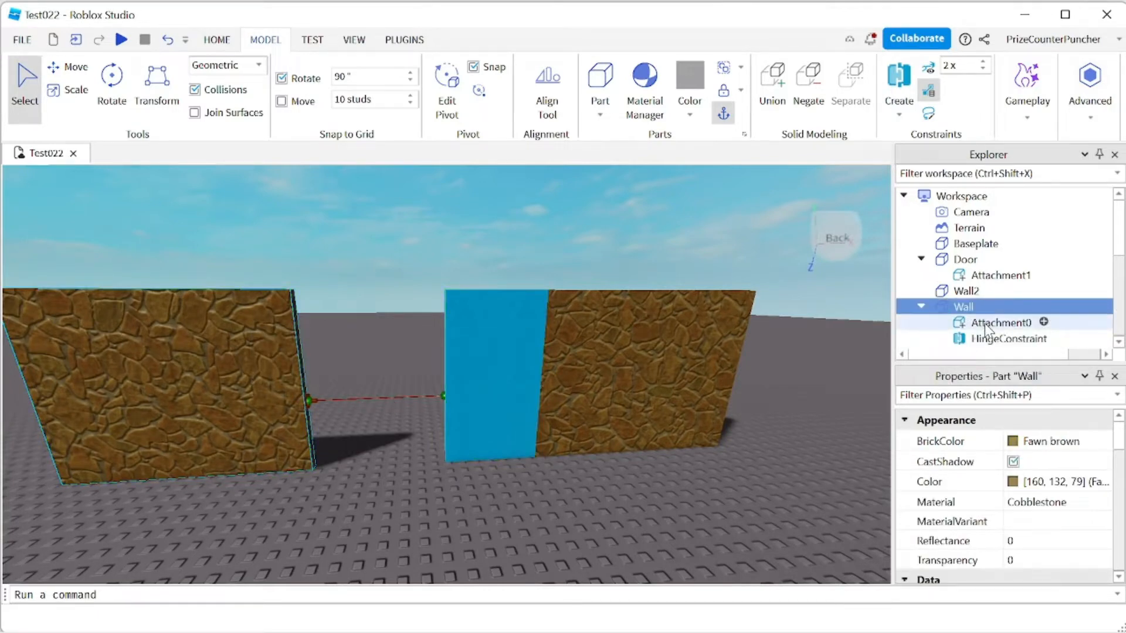
pyautogui.click(1008, 338)
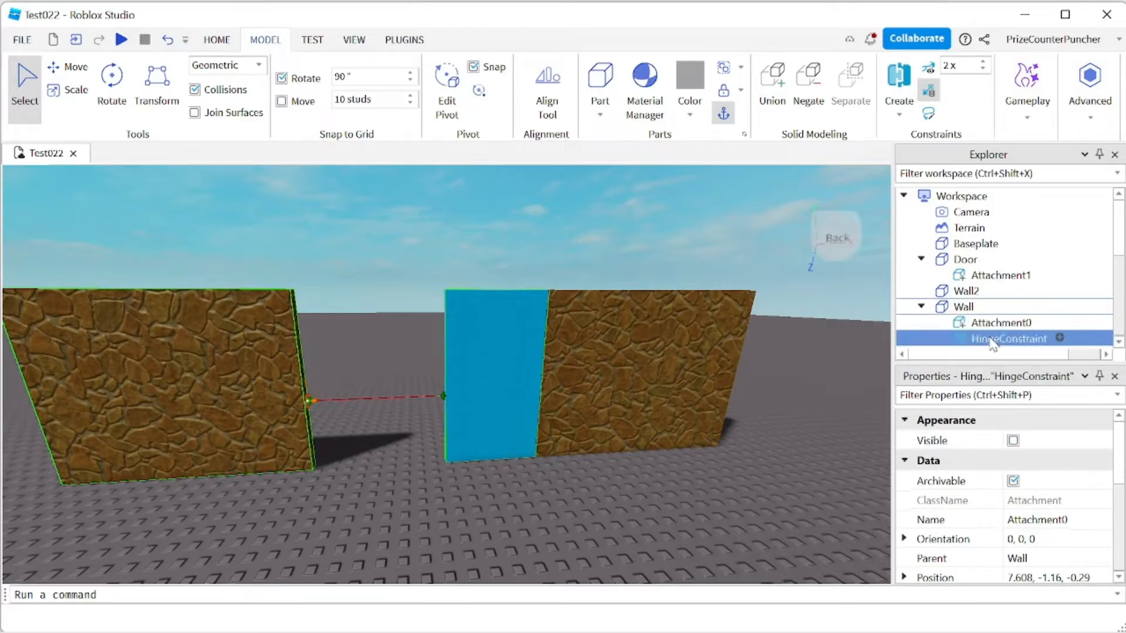
pyautogui.click(1009, 338)
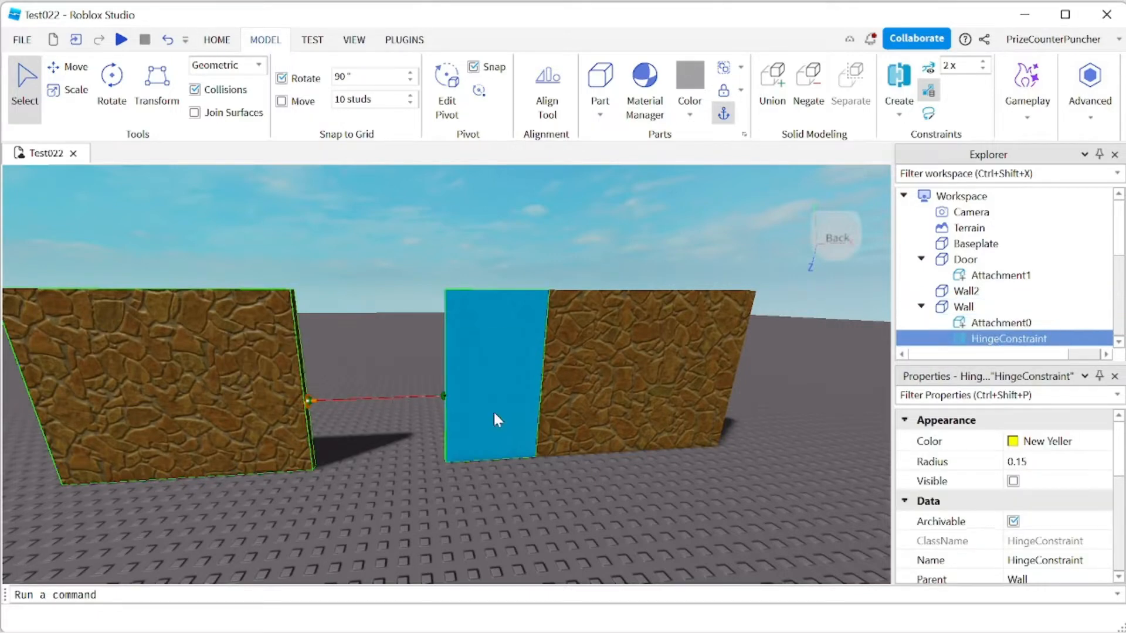
pyautogui.click(964, 259)
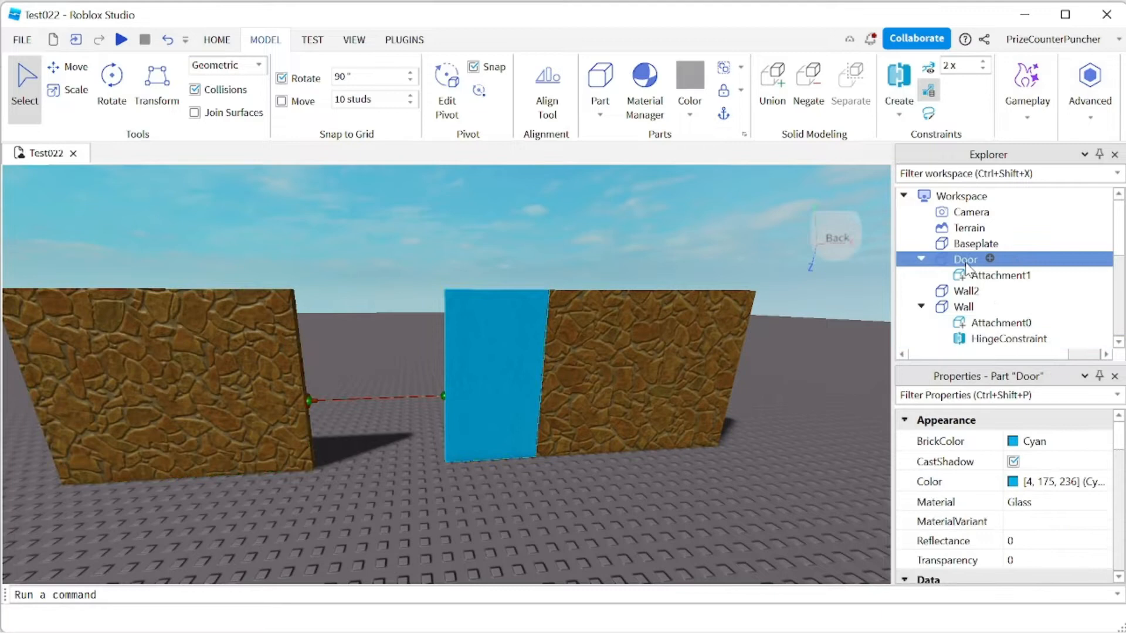
pyautogui.click(439, 525)
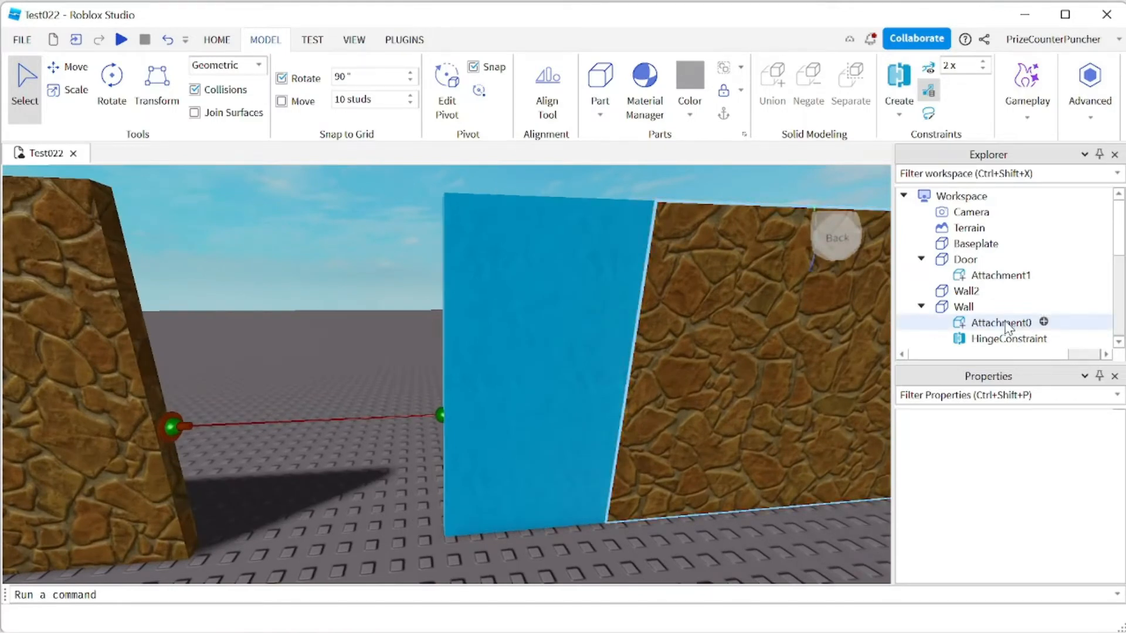
# Rotate the wall's Attachment0 a quarter turn to orientation 0, 0, -90
pyautogui.click(1001, 323)
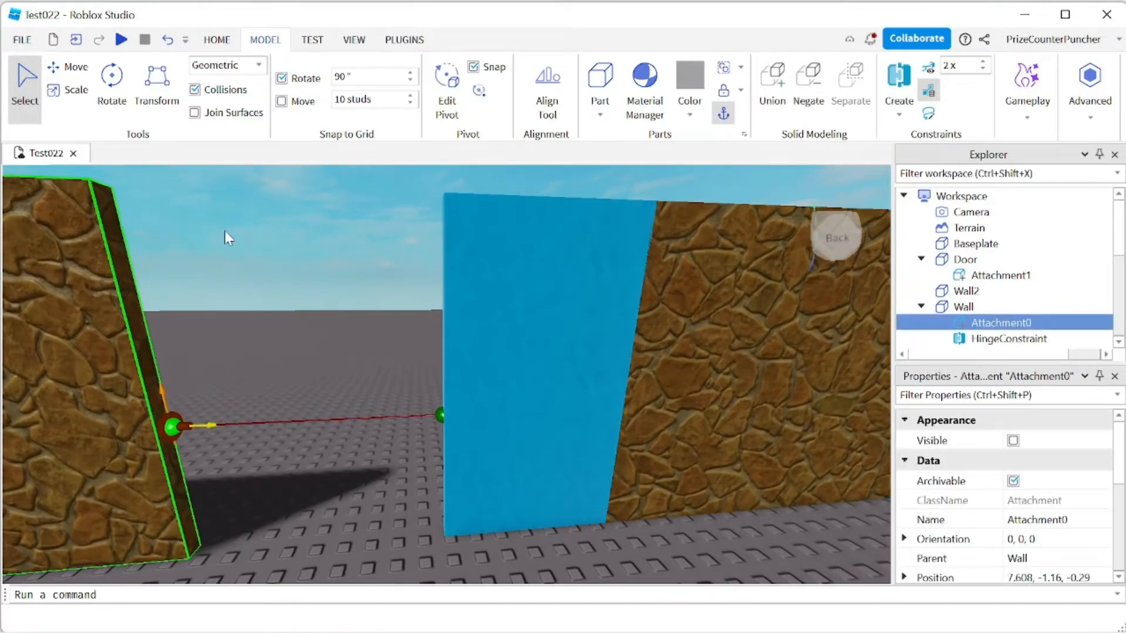
pyautogui.moveTo(187, 455)
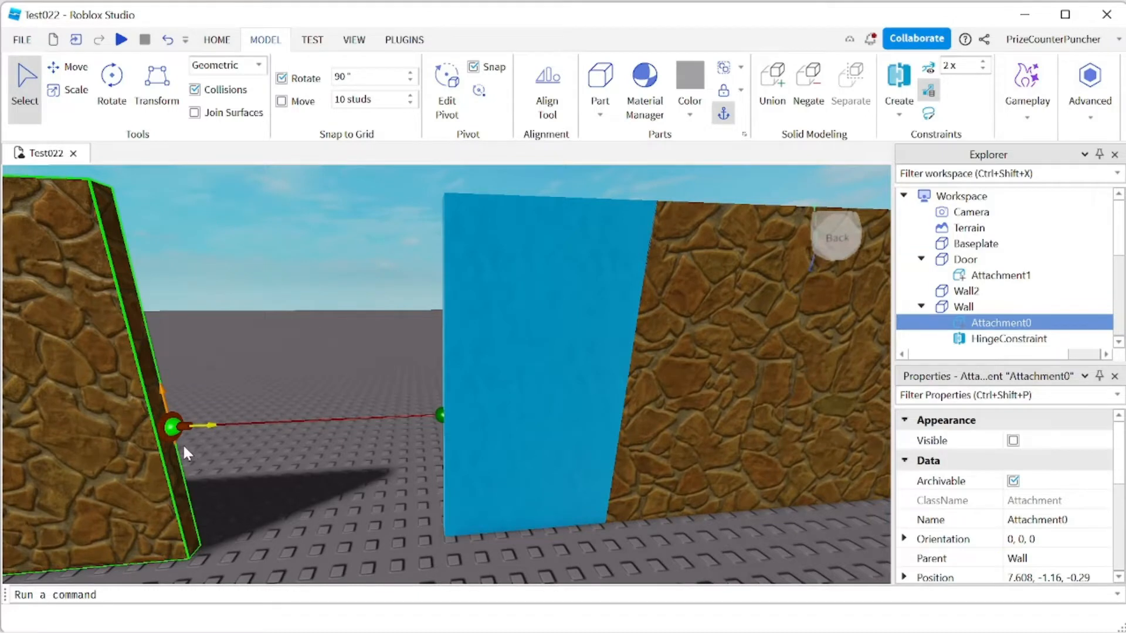
pyautogui.moveTo(345, 155)
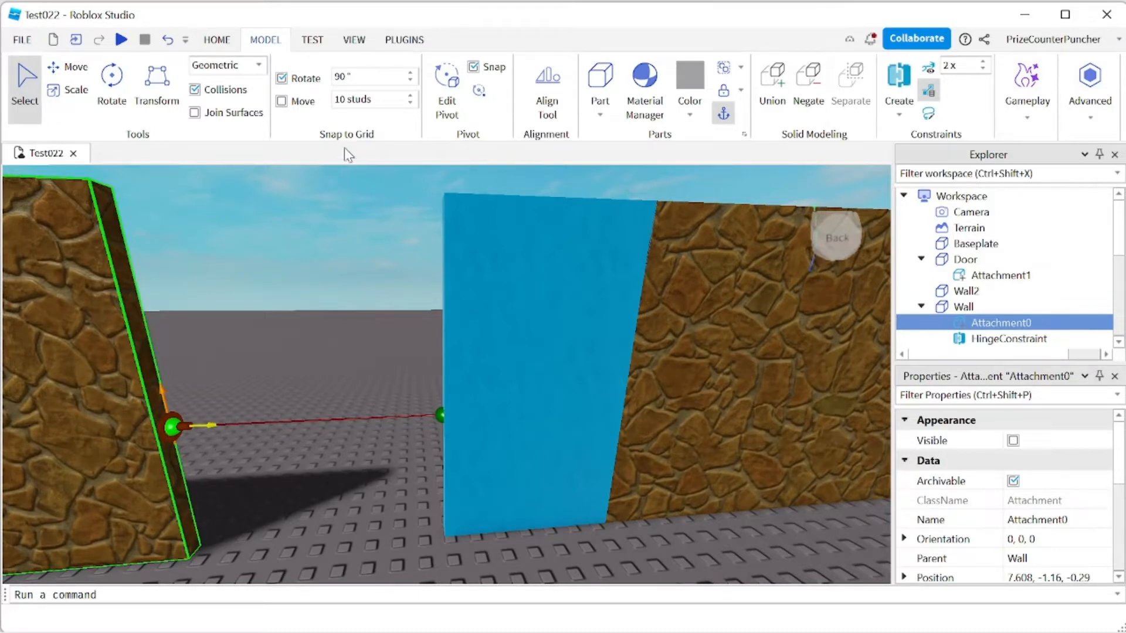
pyautogui.moveTo(281, 78)
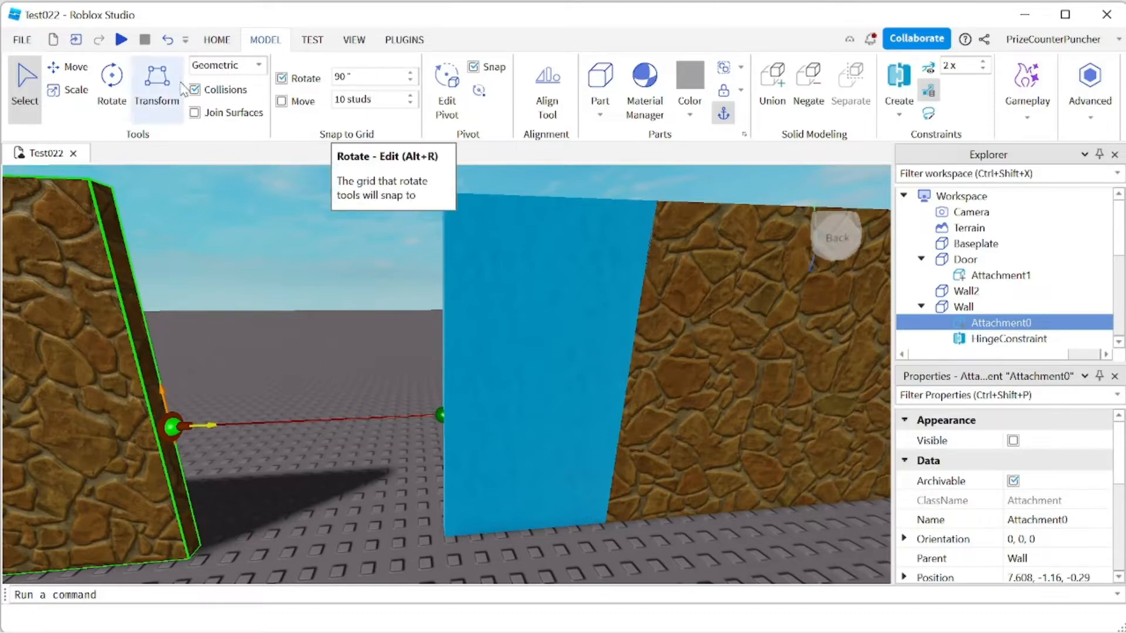
pyautogui.click(112, 80)
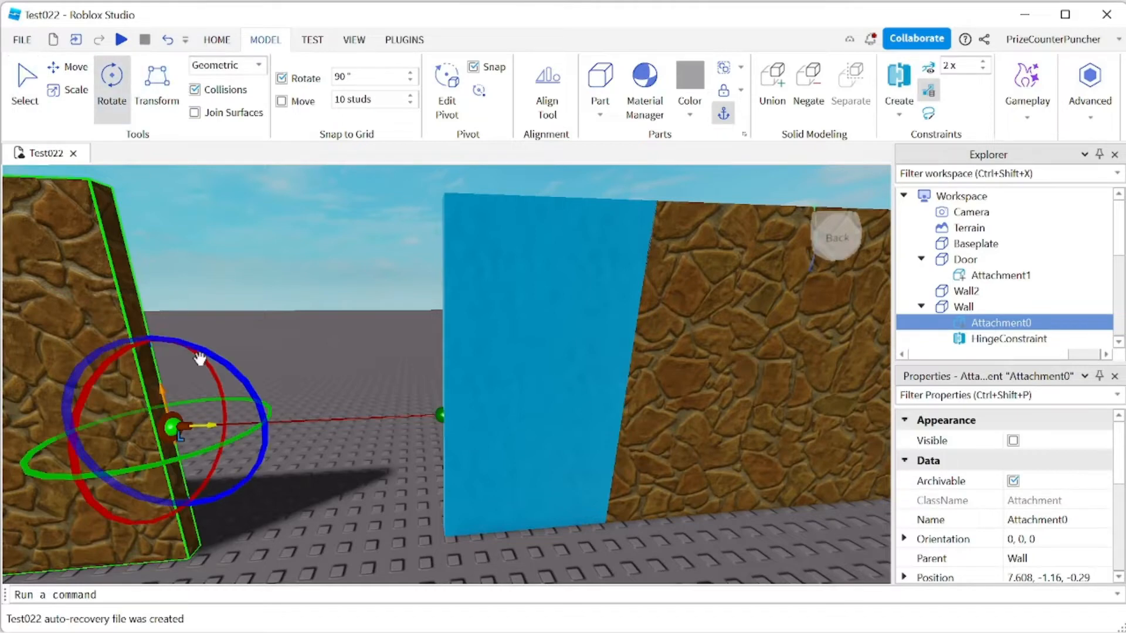
pyautogui.moveTo(201, 359); pyautogui.dragTo(208, 485)
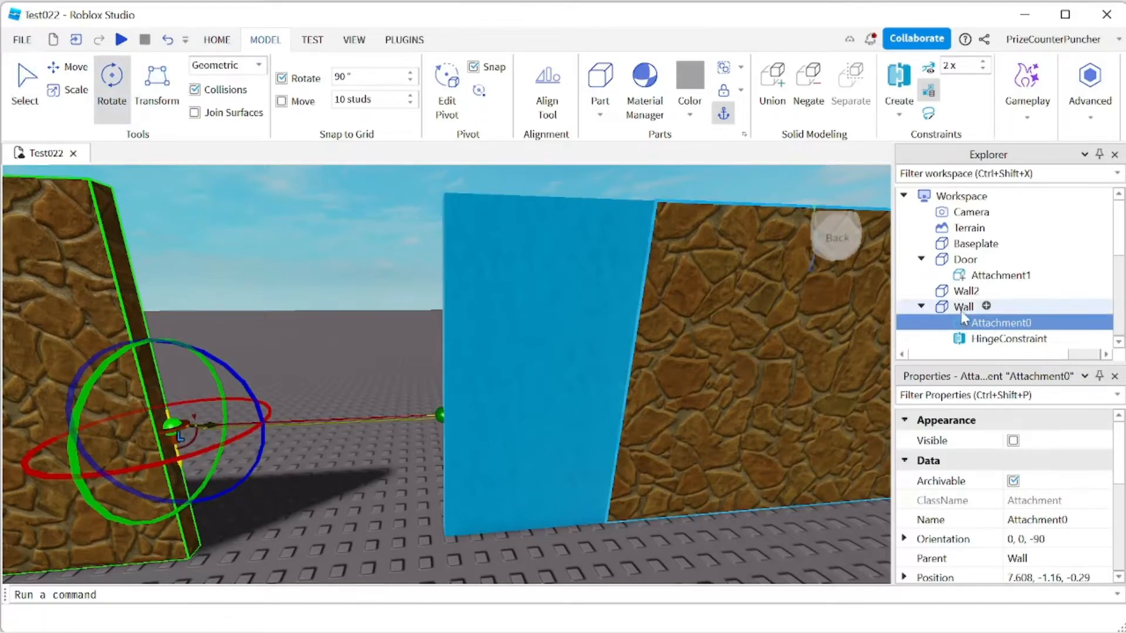
pyautogui.click(1000, 276)
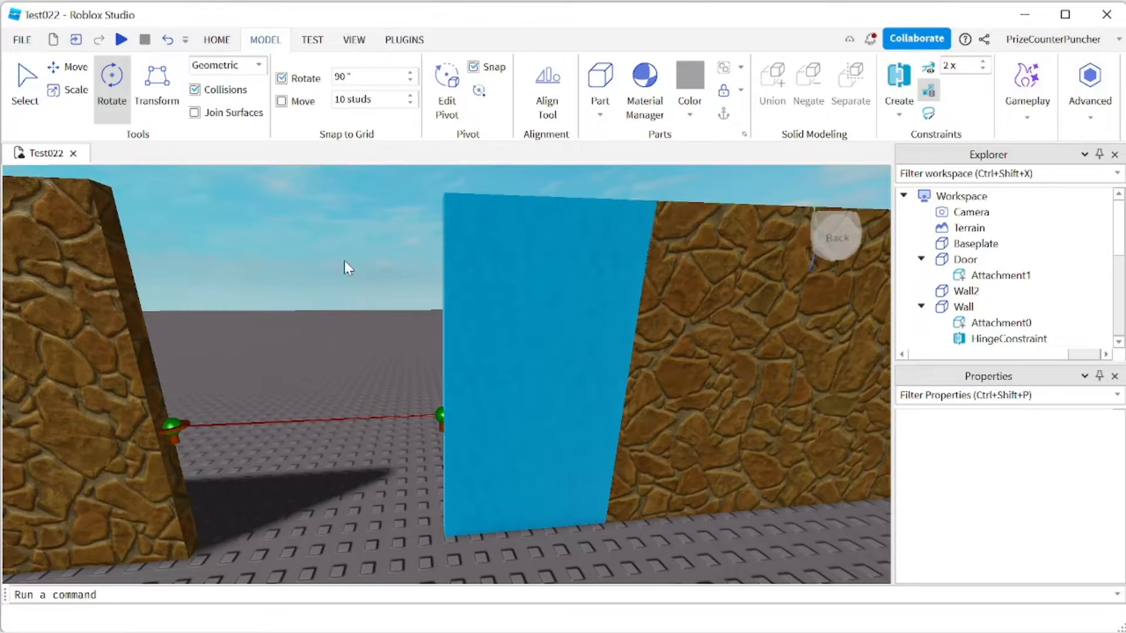
# Set the HingeConstraint's ActuatorType to Servo
pyautogui.click(1006, 337)
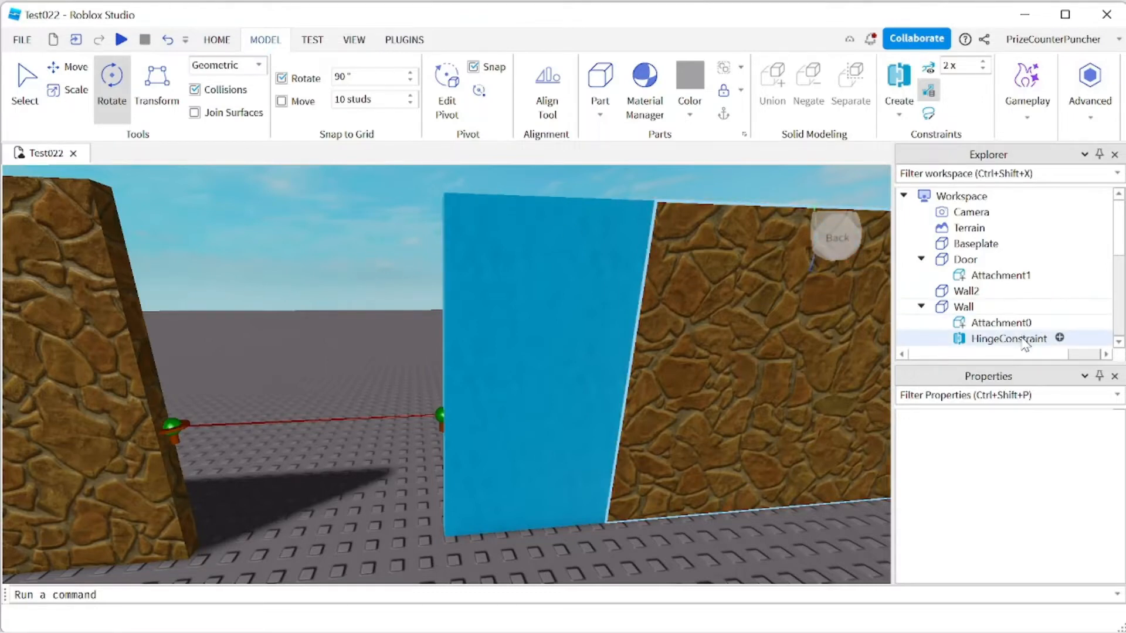
pyautogui.click(1009, 338)
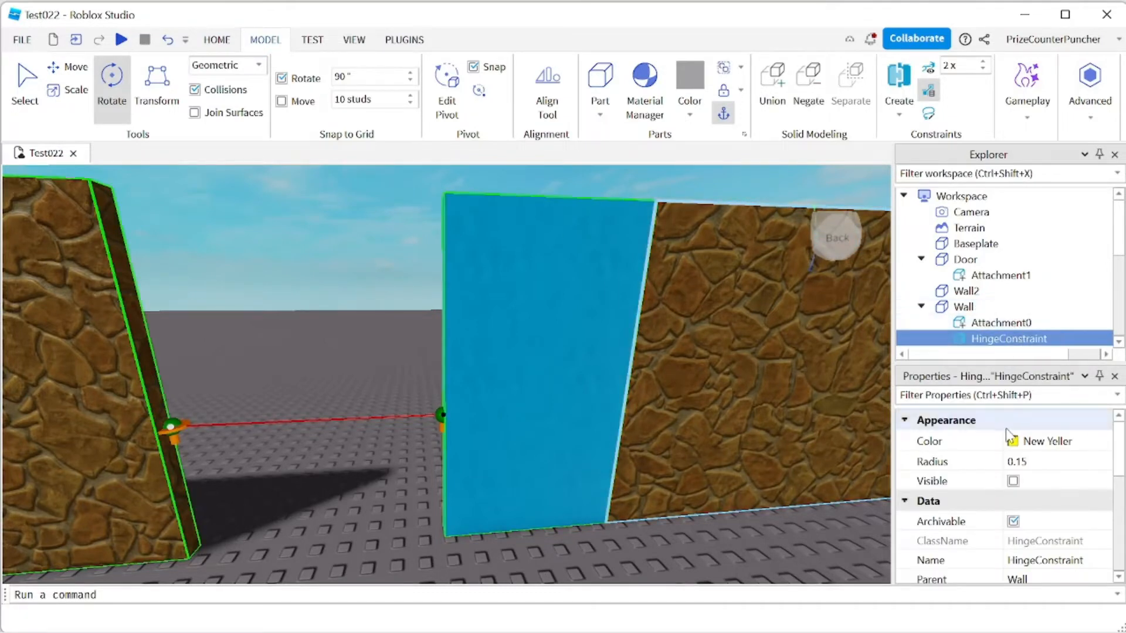
pyautogui.scroll(-3)
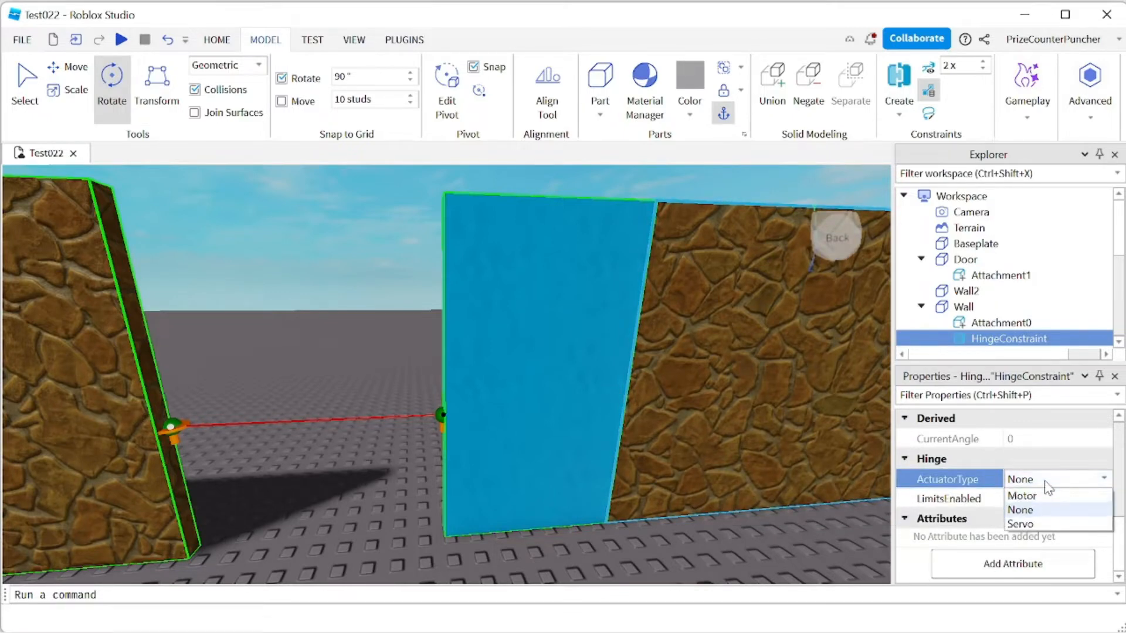
pyautogui.click(1021, 523)
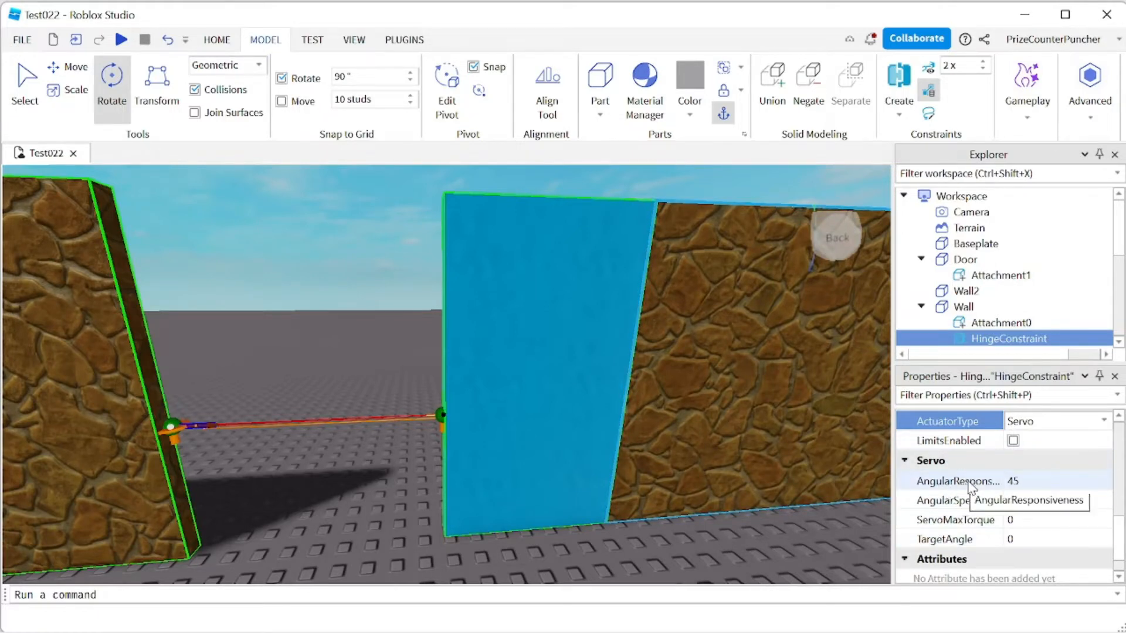
# Give the servo hinge angular responsiveness 200, angular speed 0.2 and max torque 1000000
pyautogui.click(1055, 481)
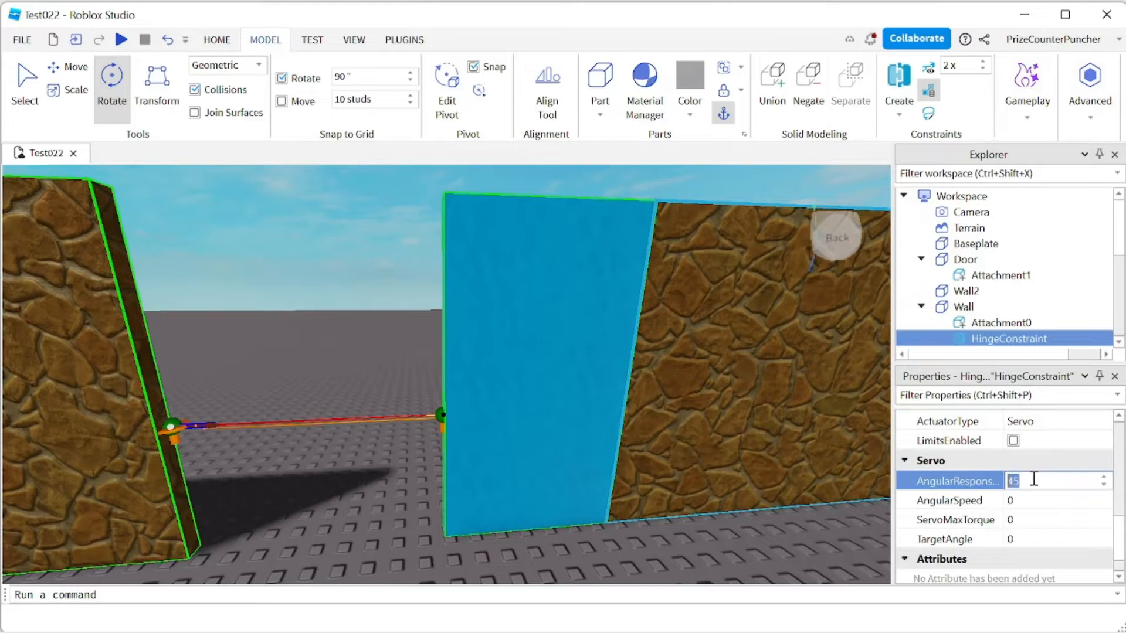
pyautogui.write('200')
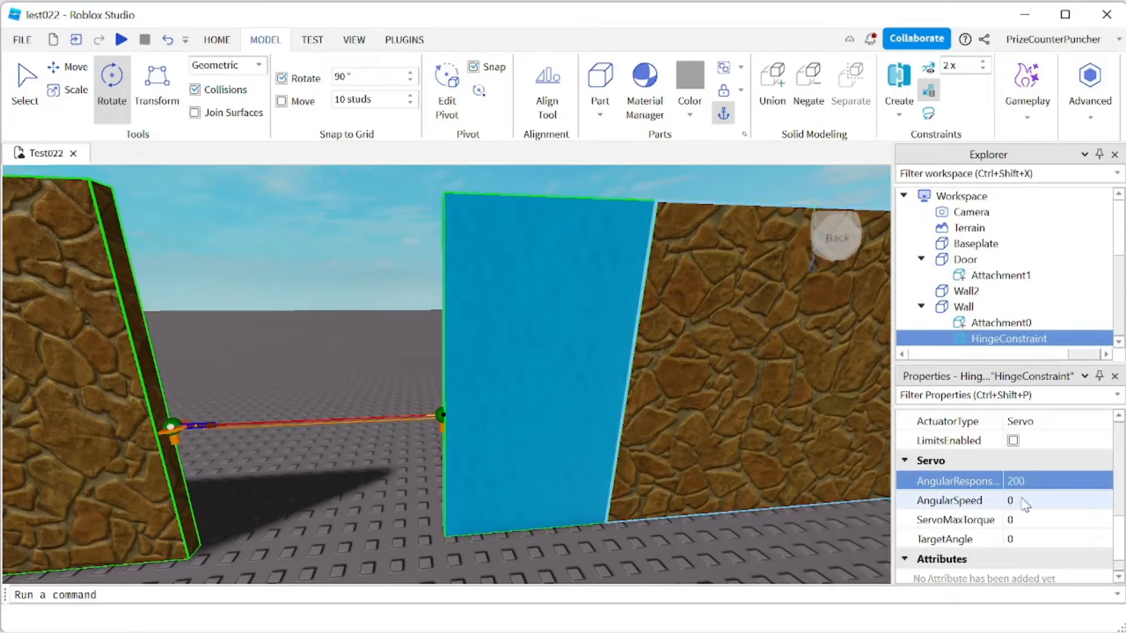
pyautogui.click(1057, 499)
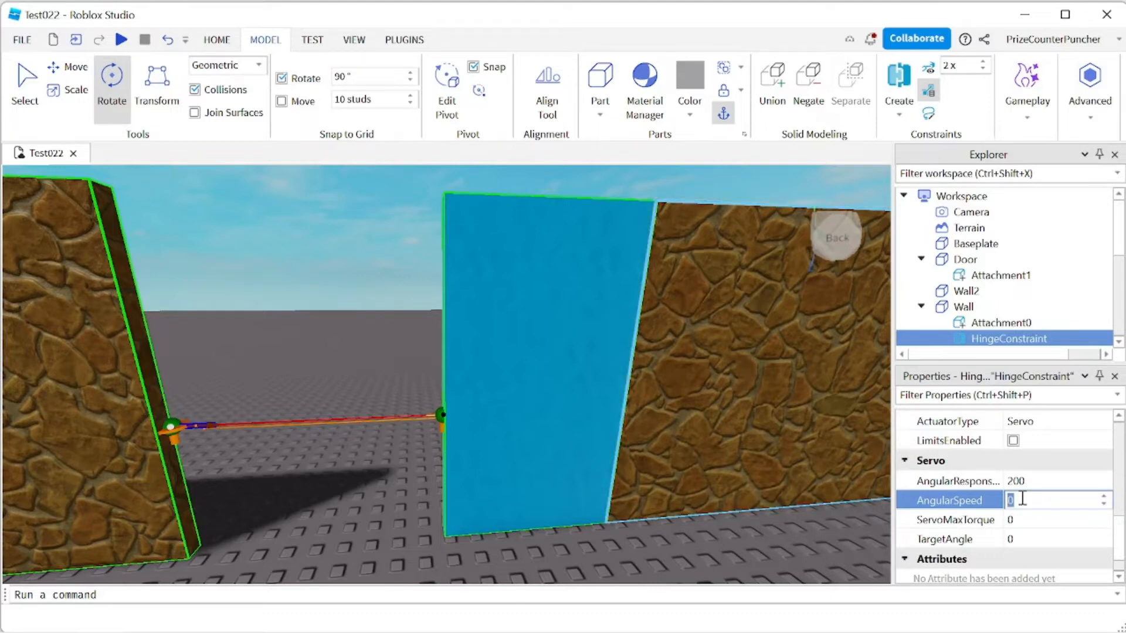
pyautogui.write('2')
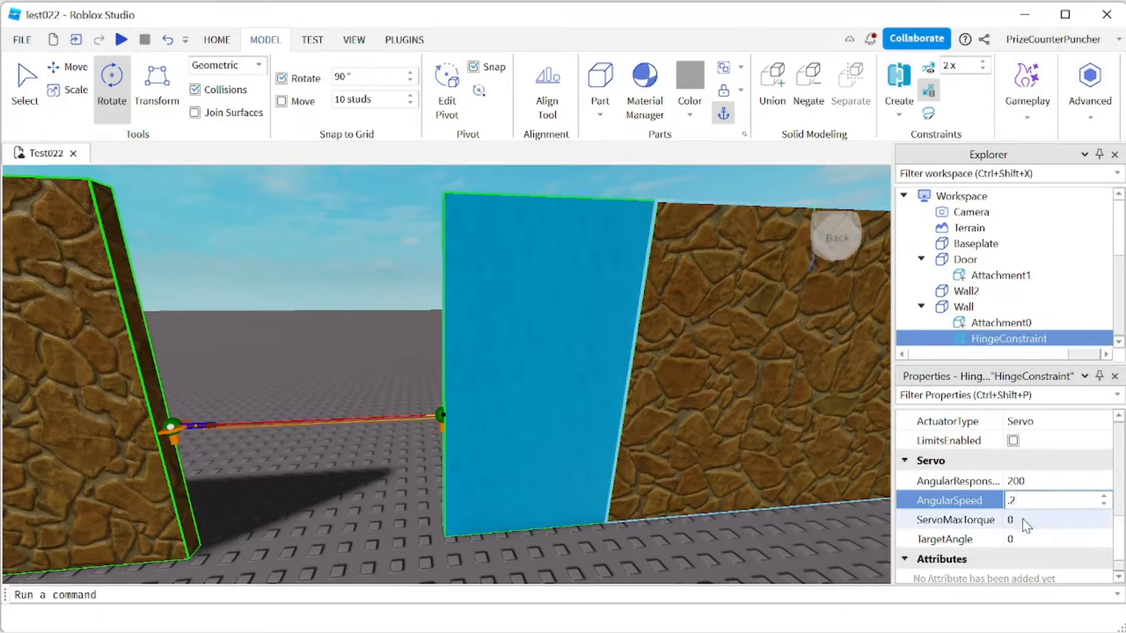
pyautogui.click(1049, 520)
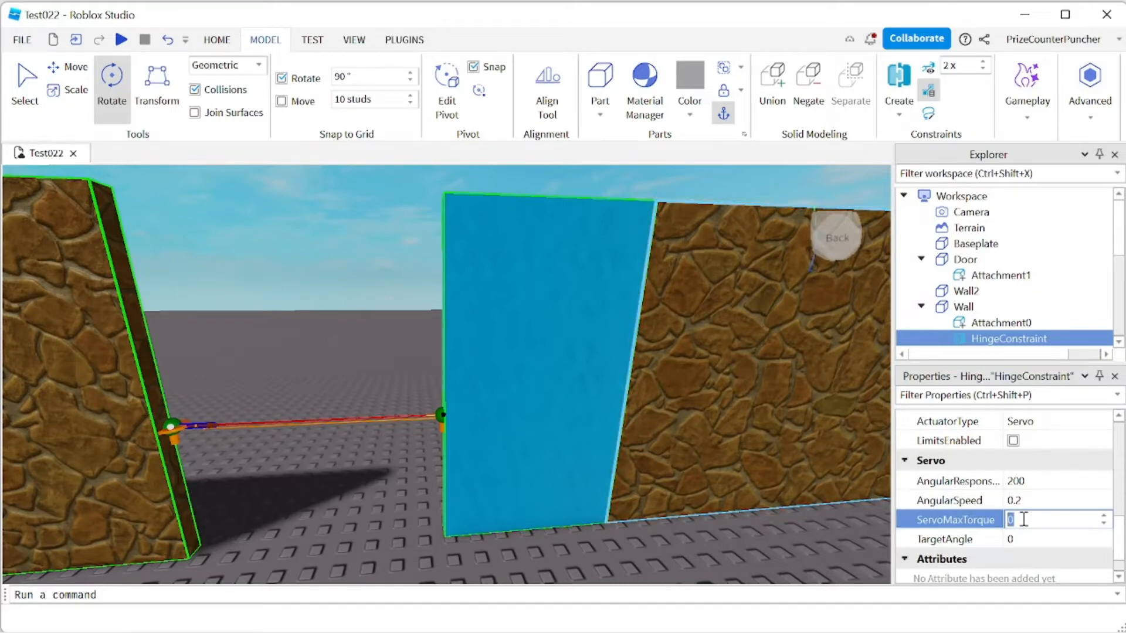
pyautogui.write('1')
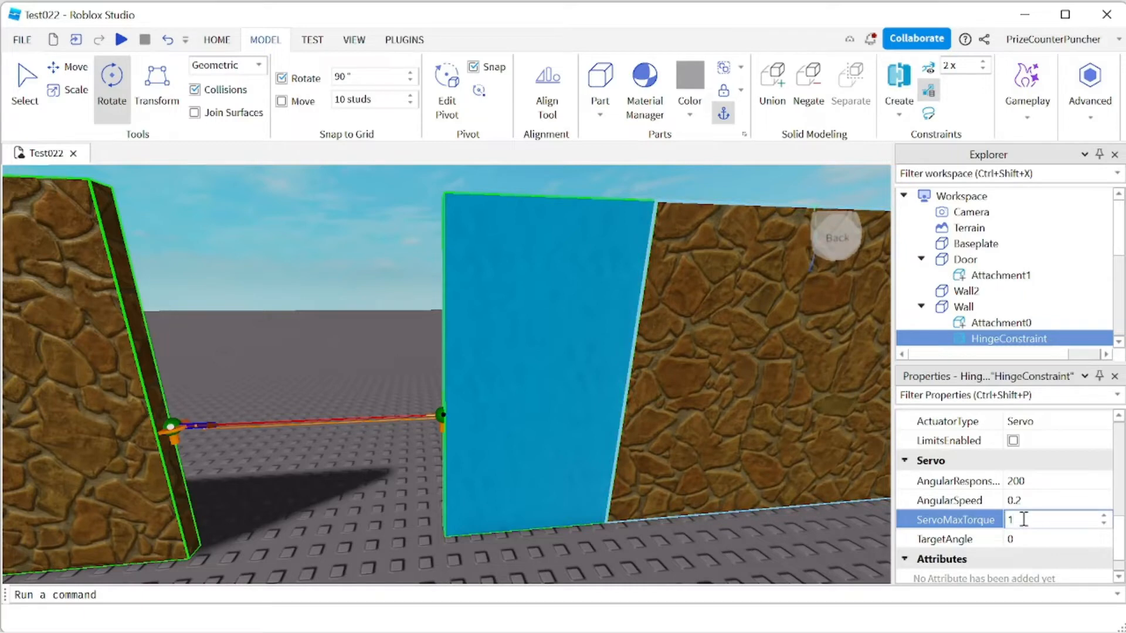
pyautogui.write('000')
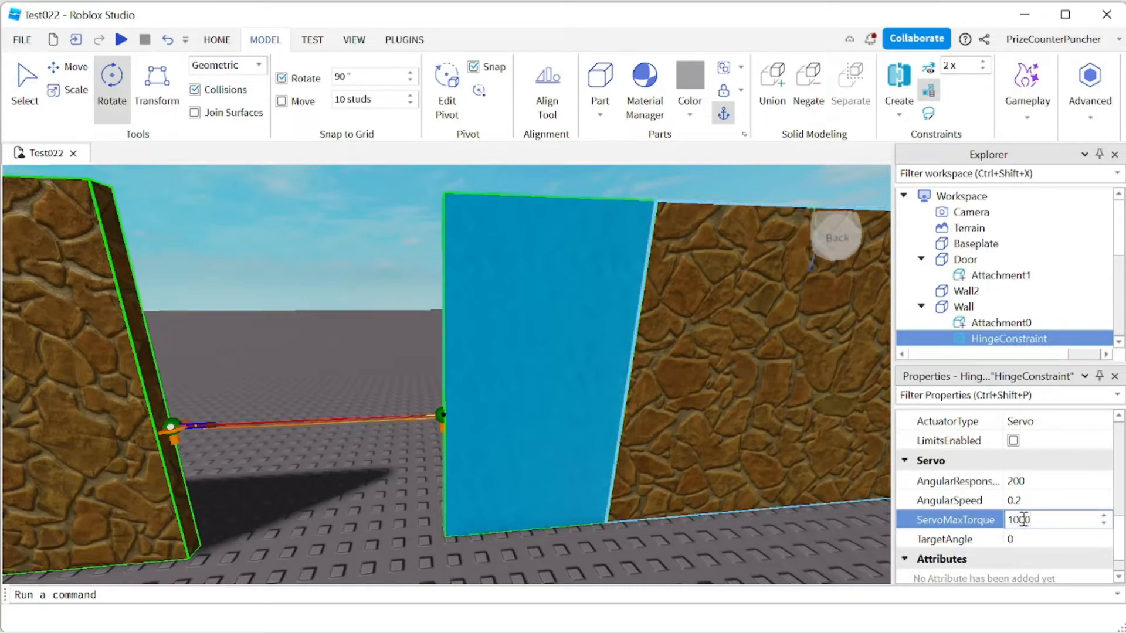
pyautogui.write('1000000')
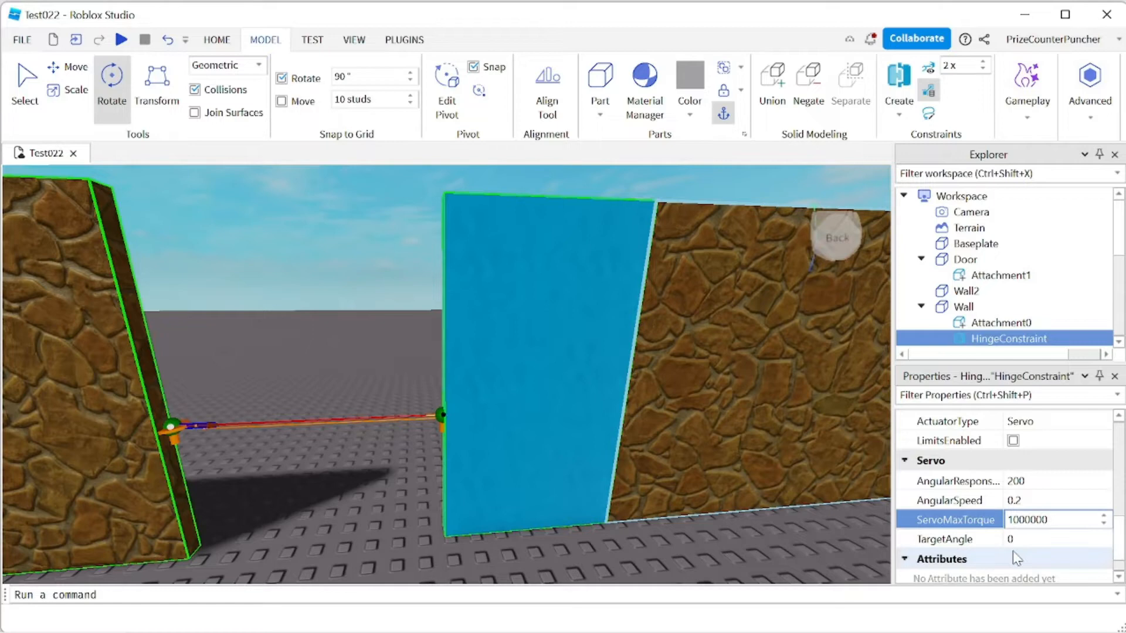
pyautogui.click(1053, 521)
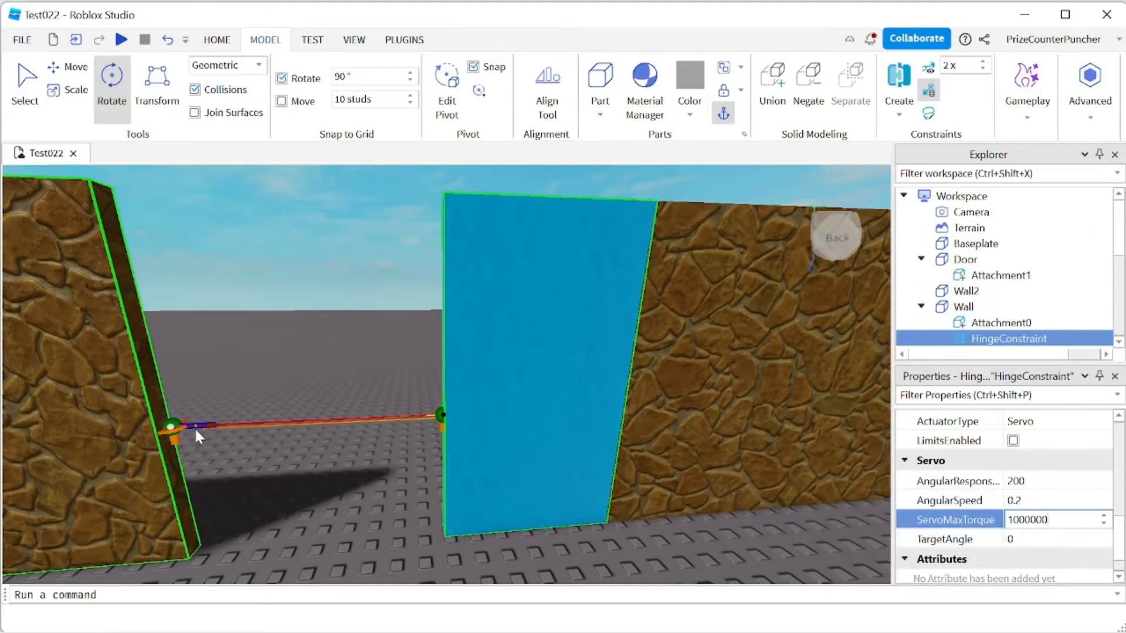
pyautogui.moveTo(192, 445)
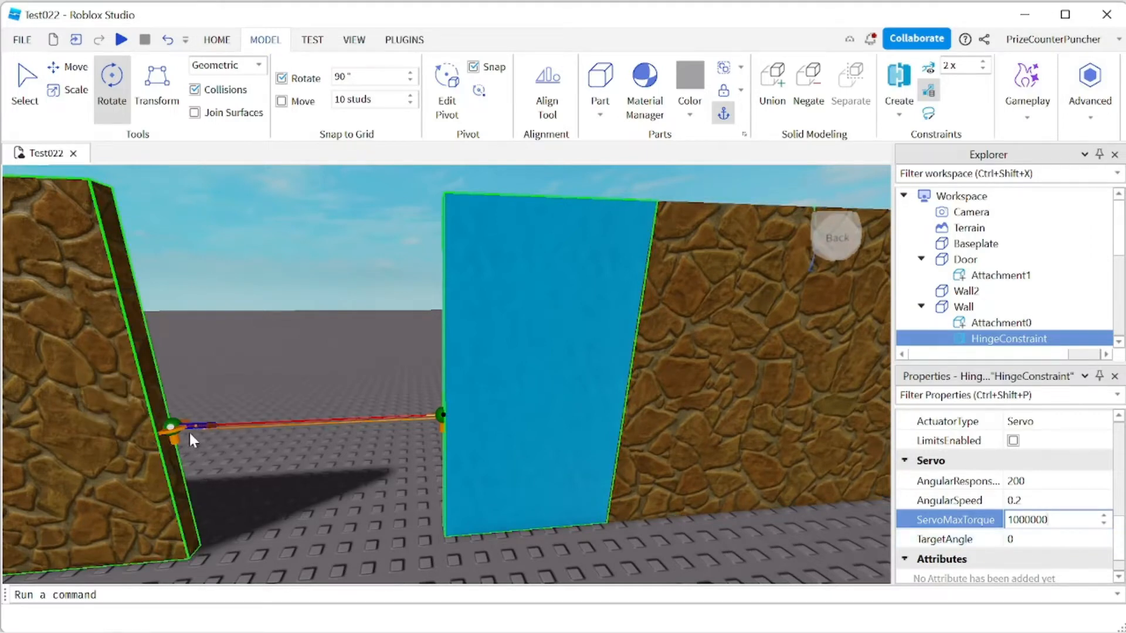
# Set the hinge's TargetAngle to 120
pyautogui.click(1055, 538)
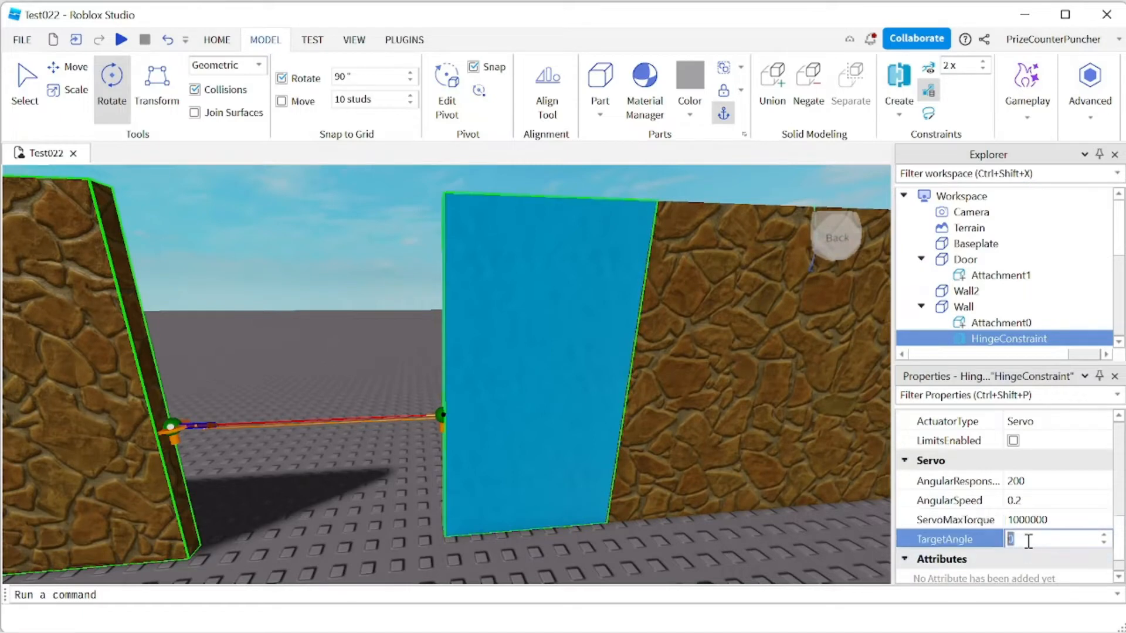
pyautogui.write('120')
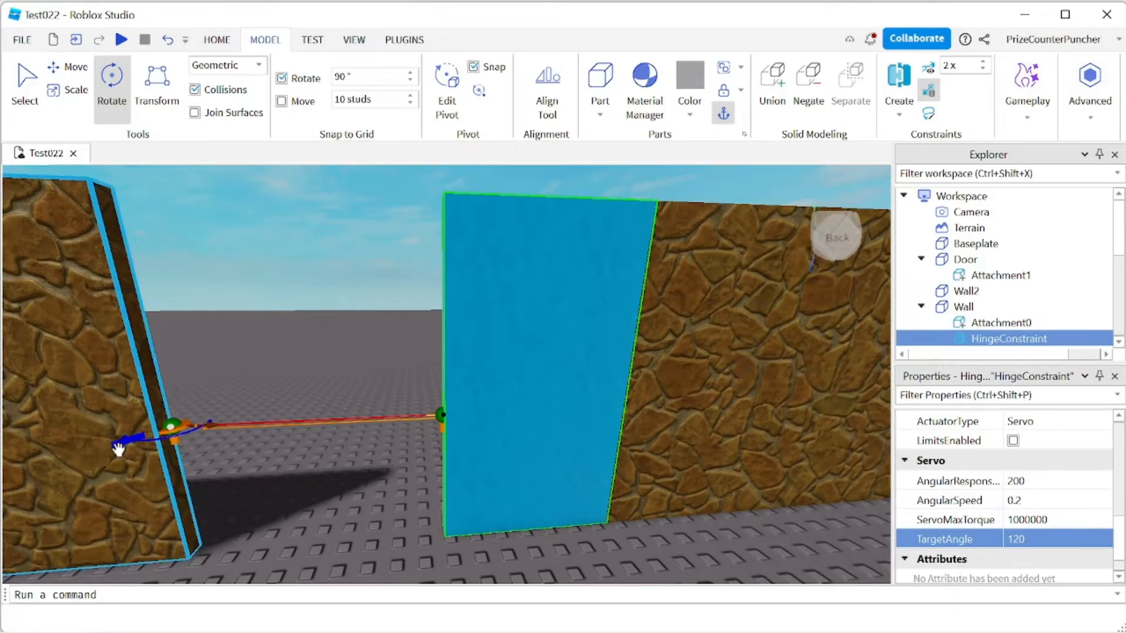
pyautogui.moveTo(119, 446)
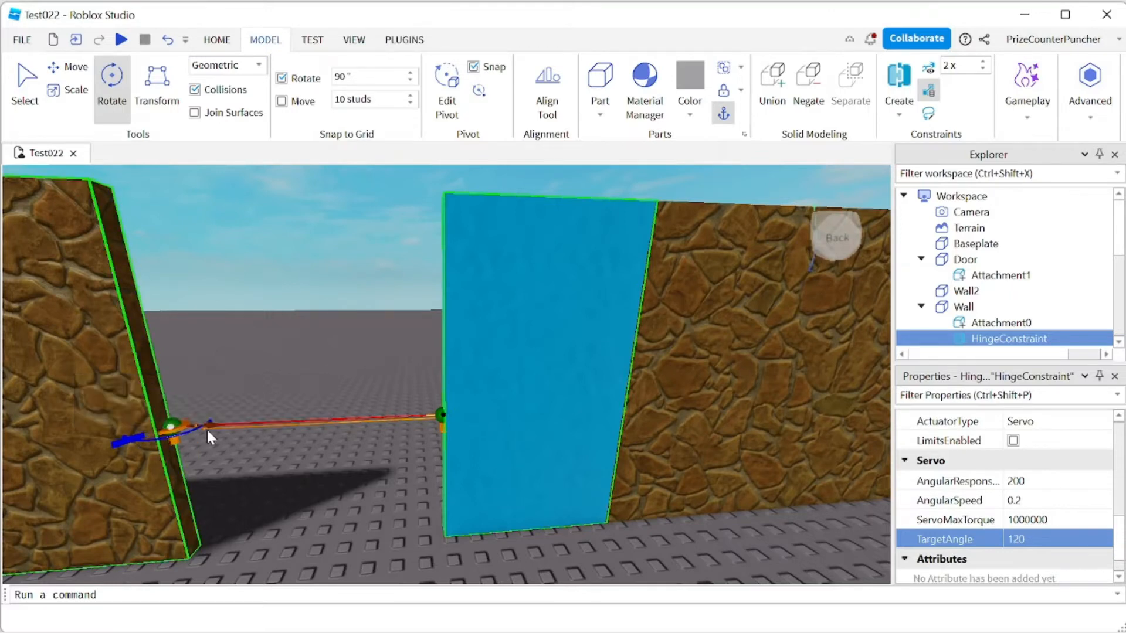
pyautogui.moveTo(211, 439)
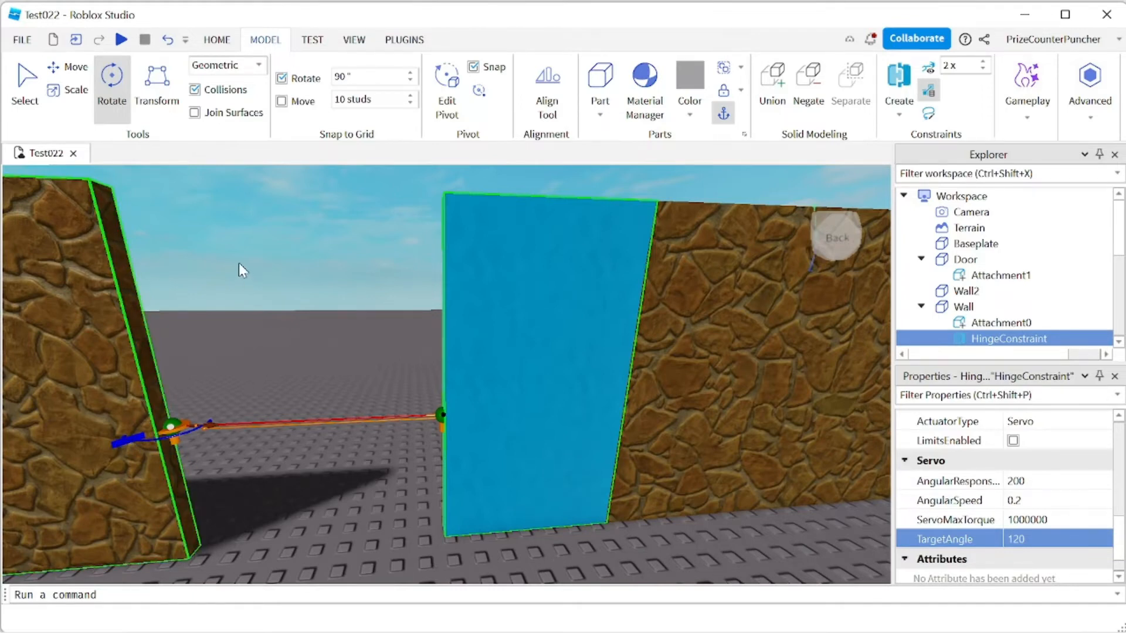
pyautogui.moveTo(75, 70)
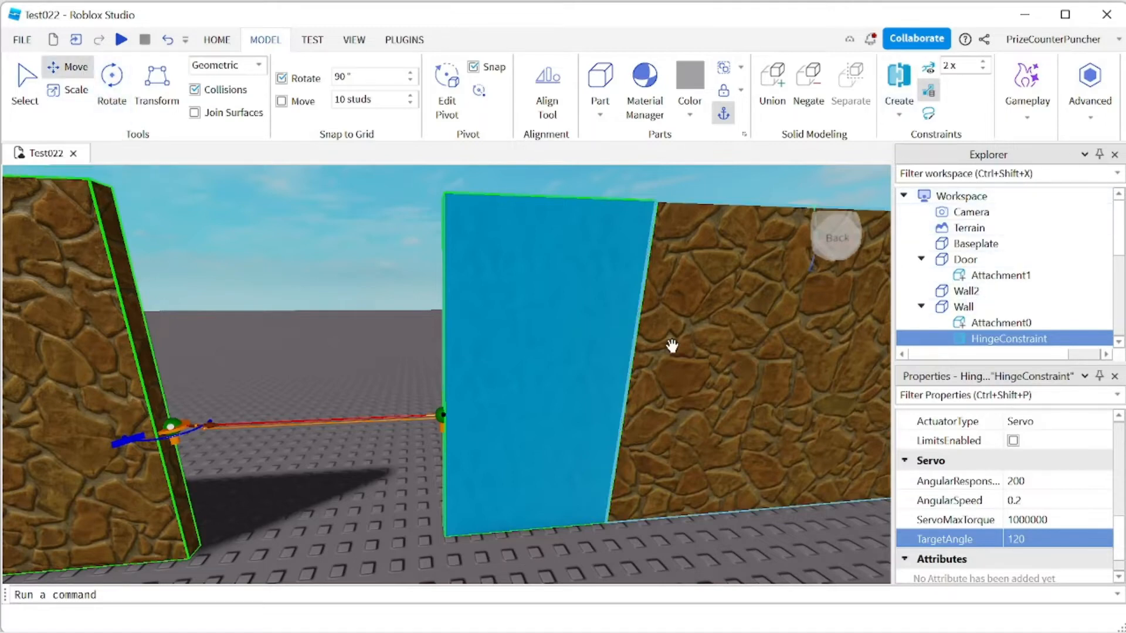
# Slide the cobblestone Wall along its red axis until its edge meets the cyan door
pyautogui.click(964, 307)
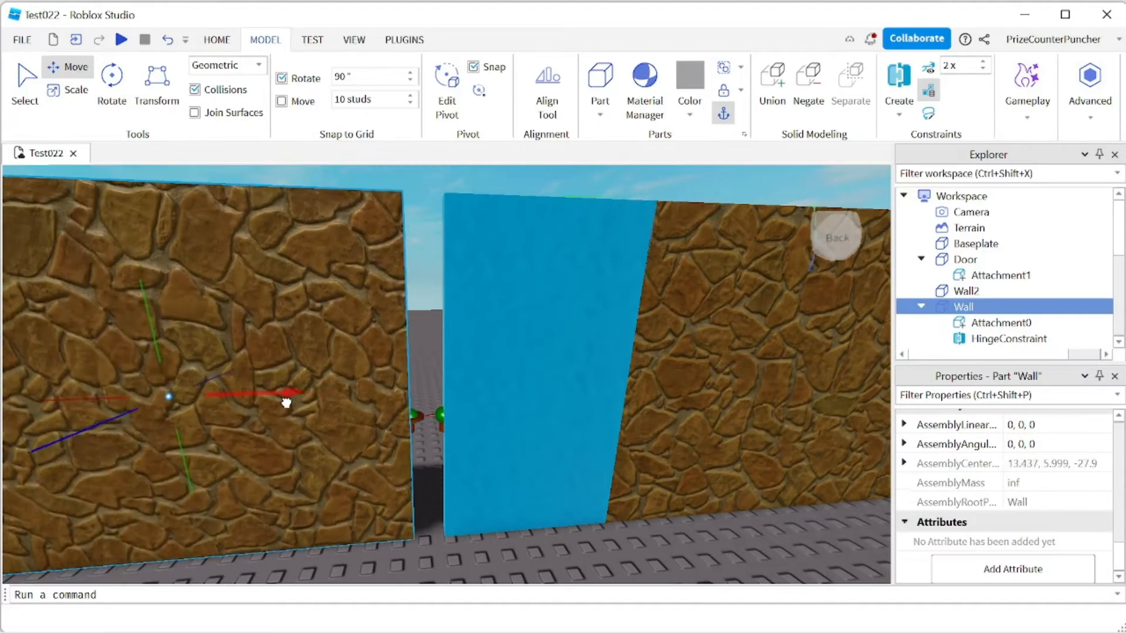
pyautogui.moveTo(284, 401); pyautogui.dragTo(316, 397)
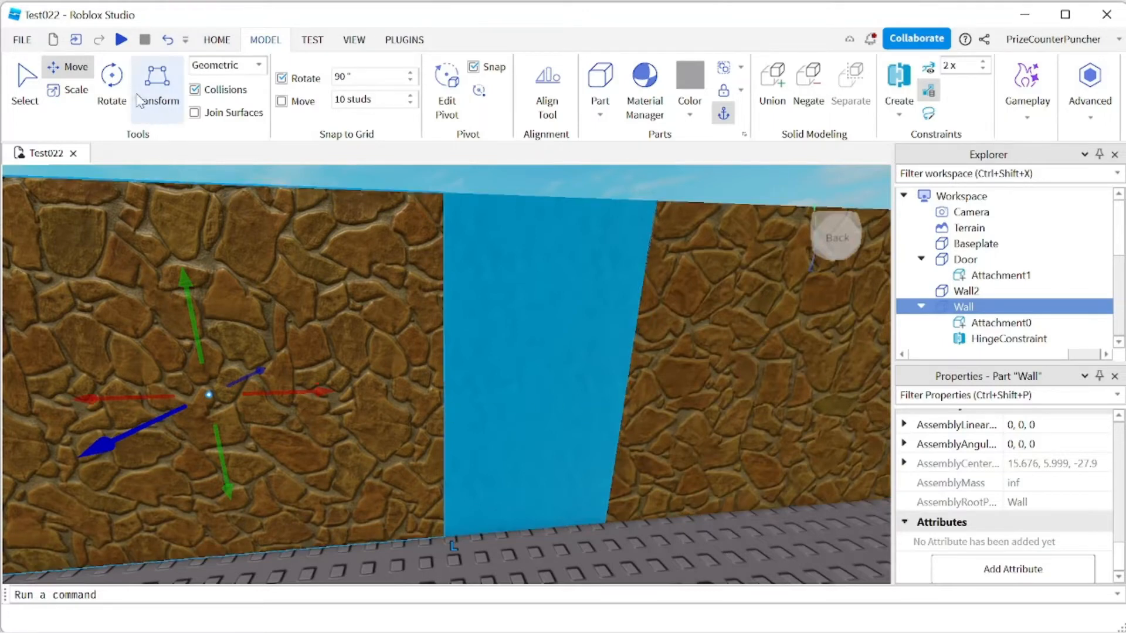
pyautogui.click(122, 40)
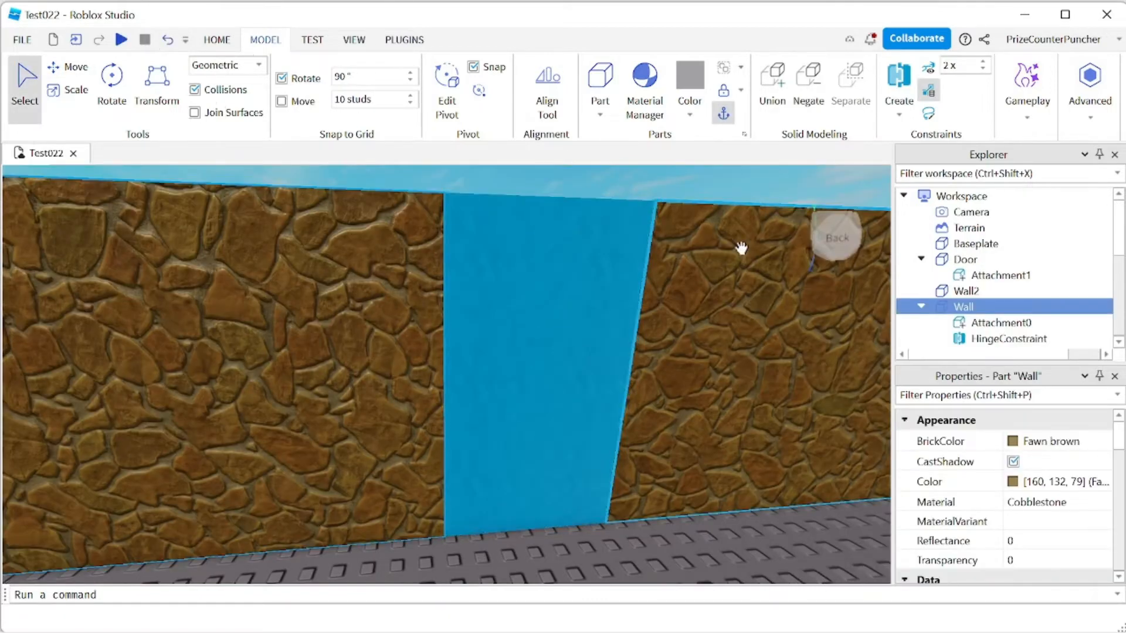
# Set the hinge's AngularSpeed to 1 and TargetAngle back to 0
pyautogui.click(1010, 337)
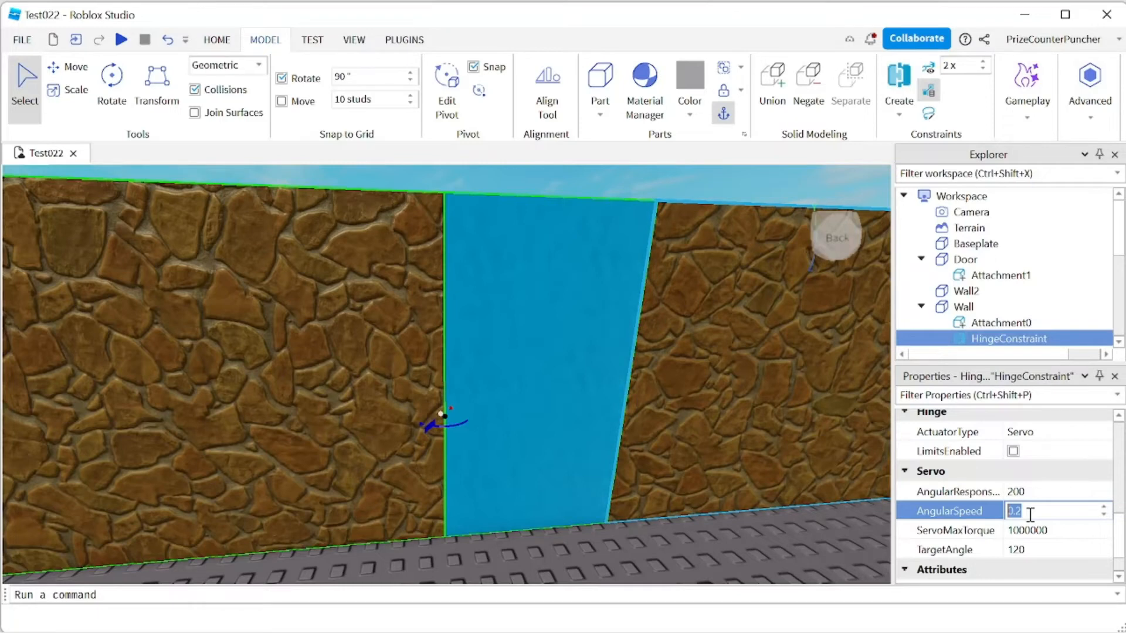
pyautogui.write('1')
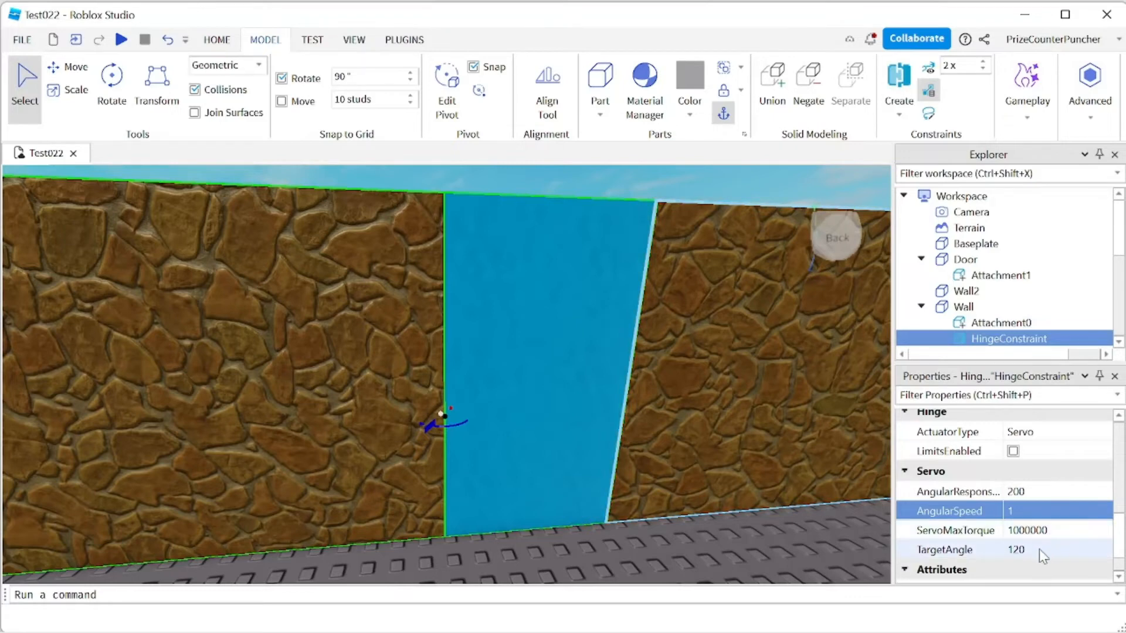
pyautogui.click(1043, 549)
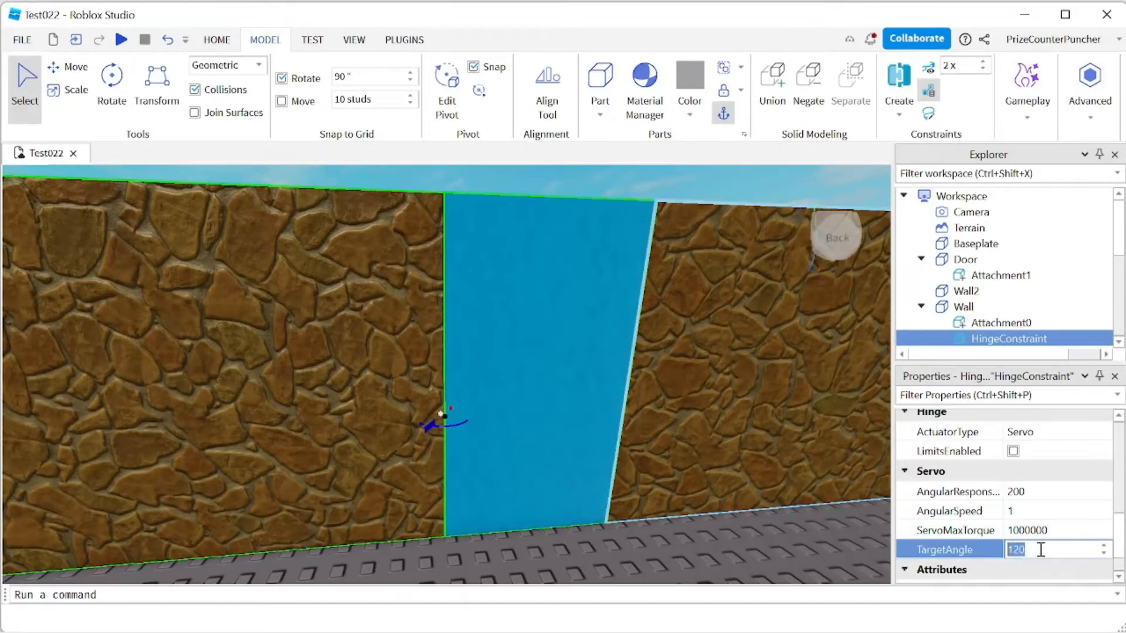
pyautogui.write('0')
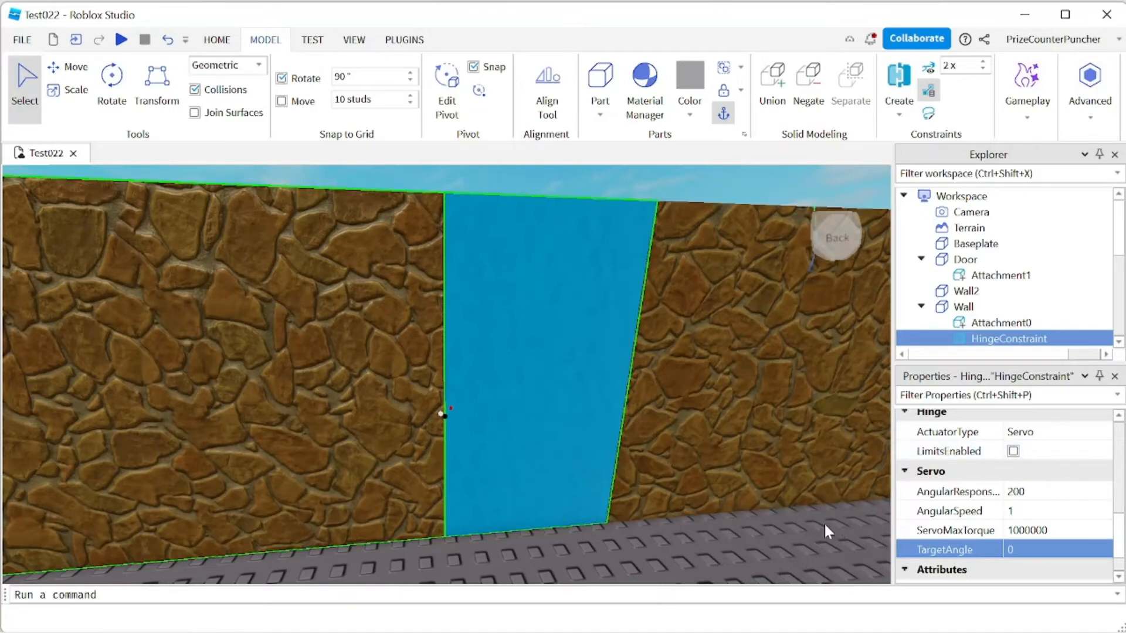
# Add a Script to Door whose Touched handler sets hinge.TargetAngle to 120, waits 7, then 0
pyautogui.click(964, 259)
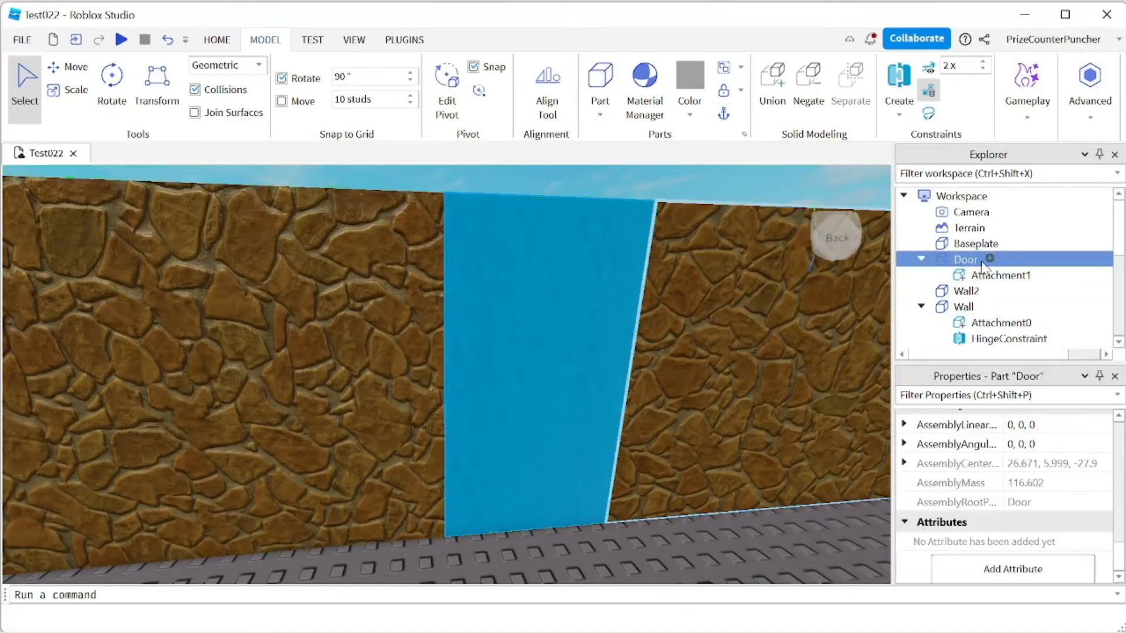
pyautogui.click(989, 258)
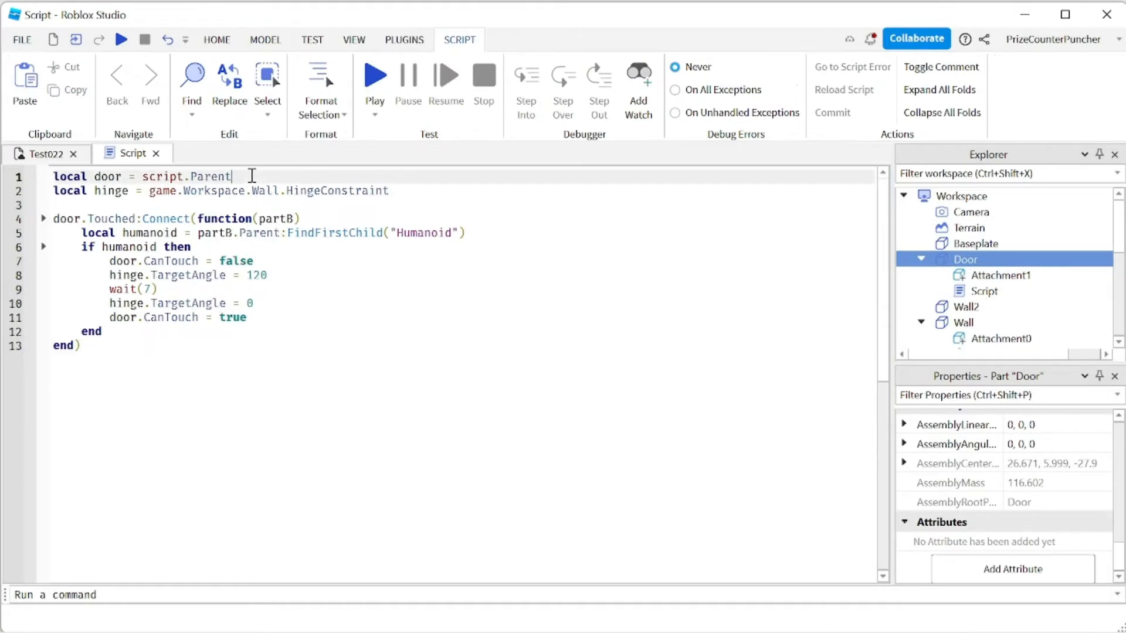
pyautogui.doubleClick(106, 176)
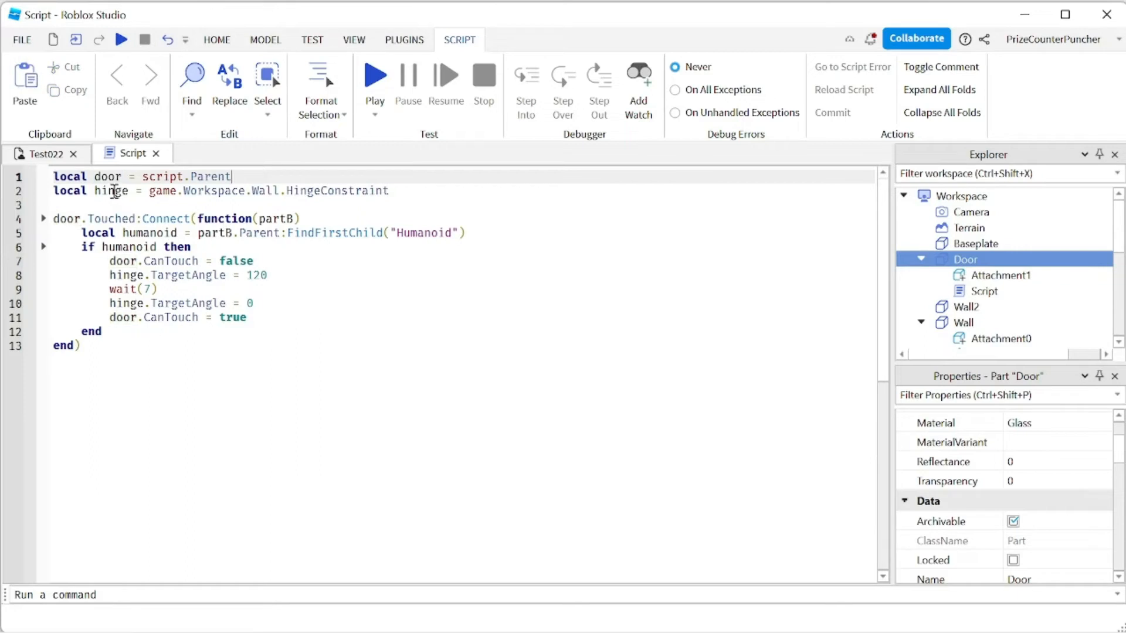
pyautogui.doubleClick(110, 191)
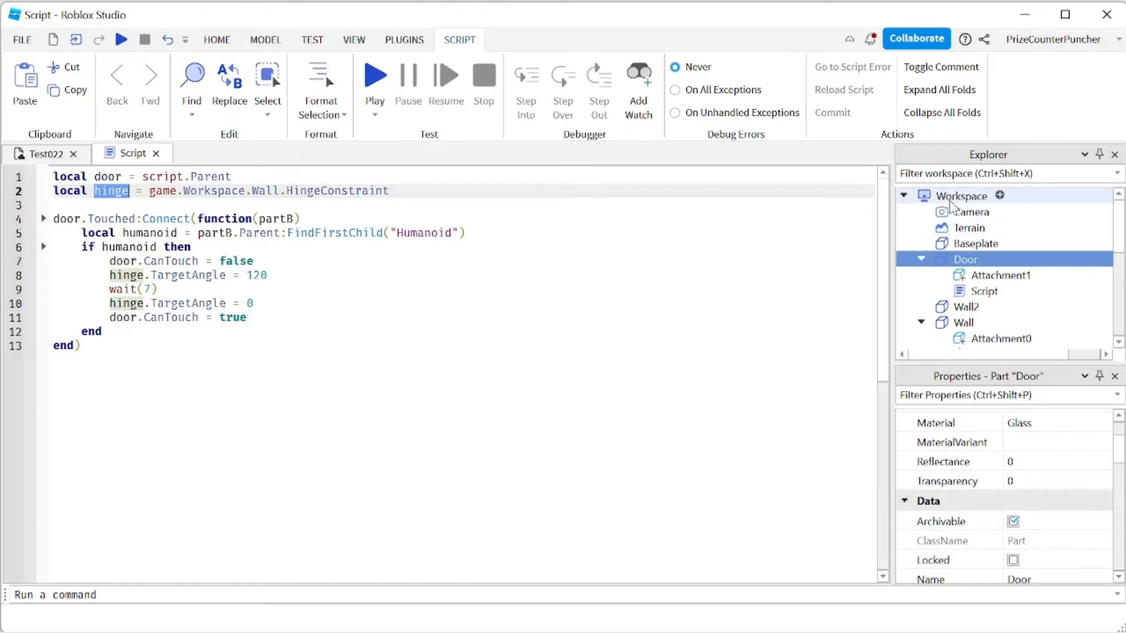
pyautogui.click(964, 322)
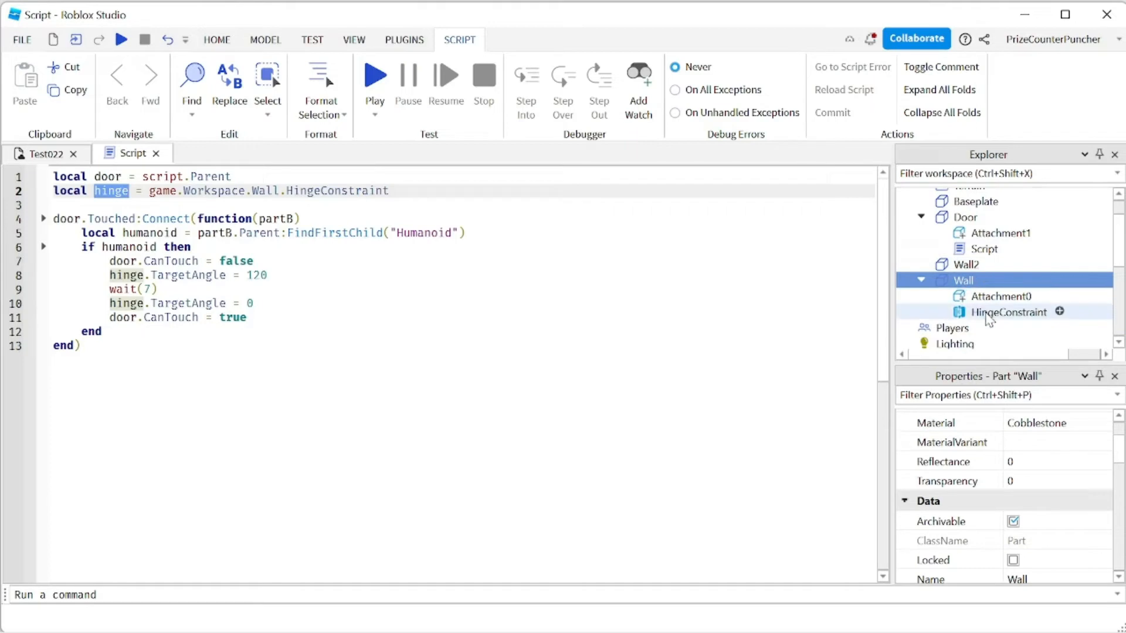
pyautogui.click(1009, 312)
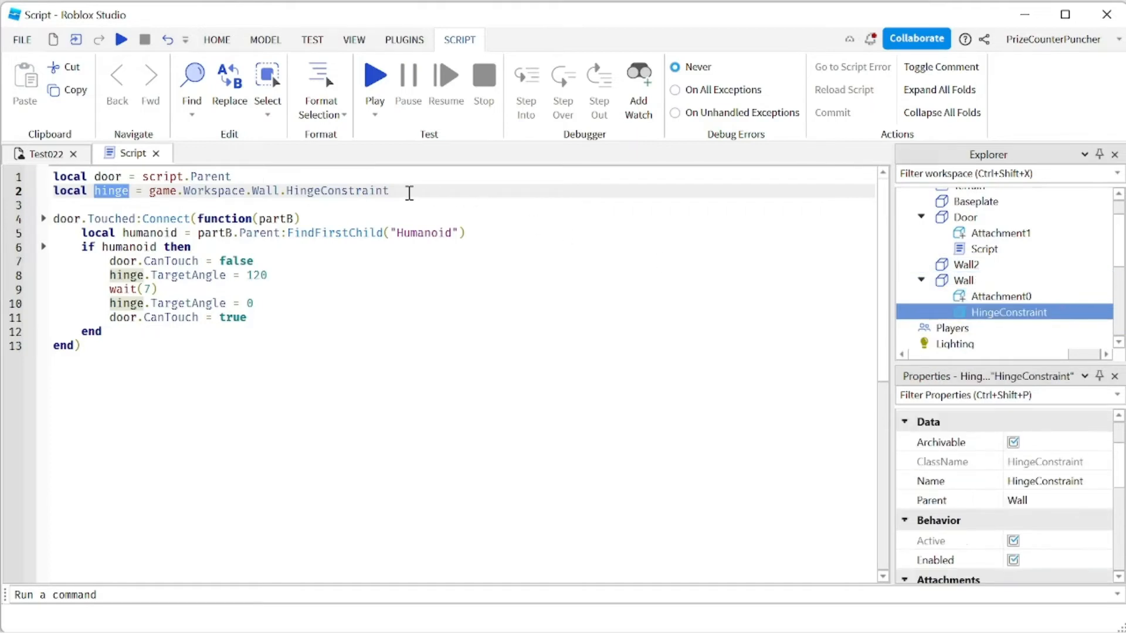
pyautogui.moveTo(110, 195)
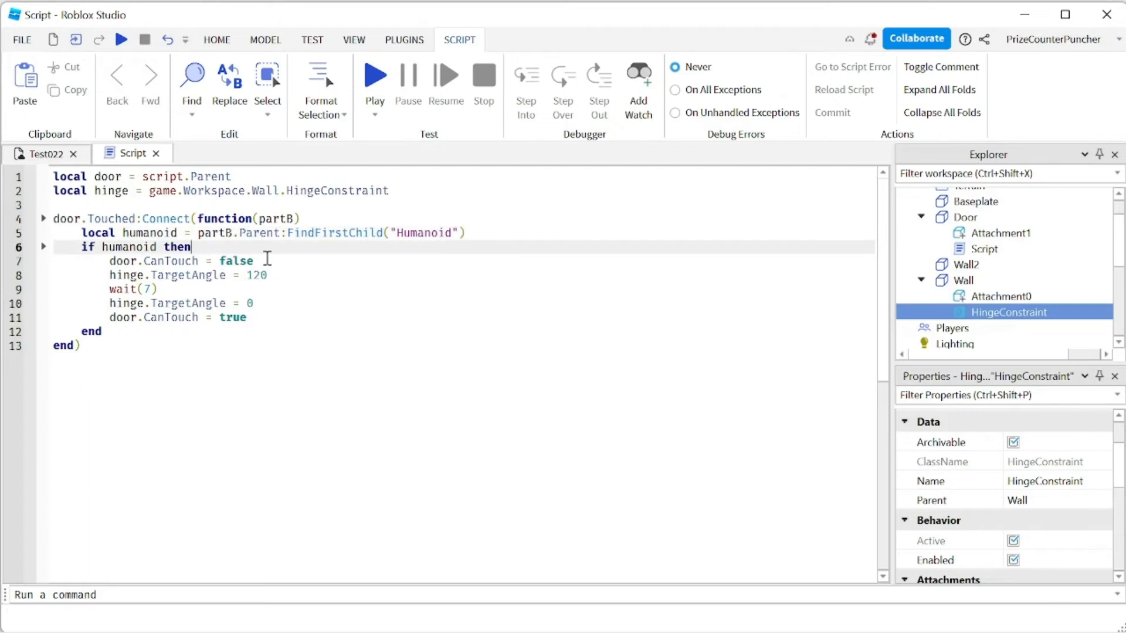
pyautogui.click(267, 261)
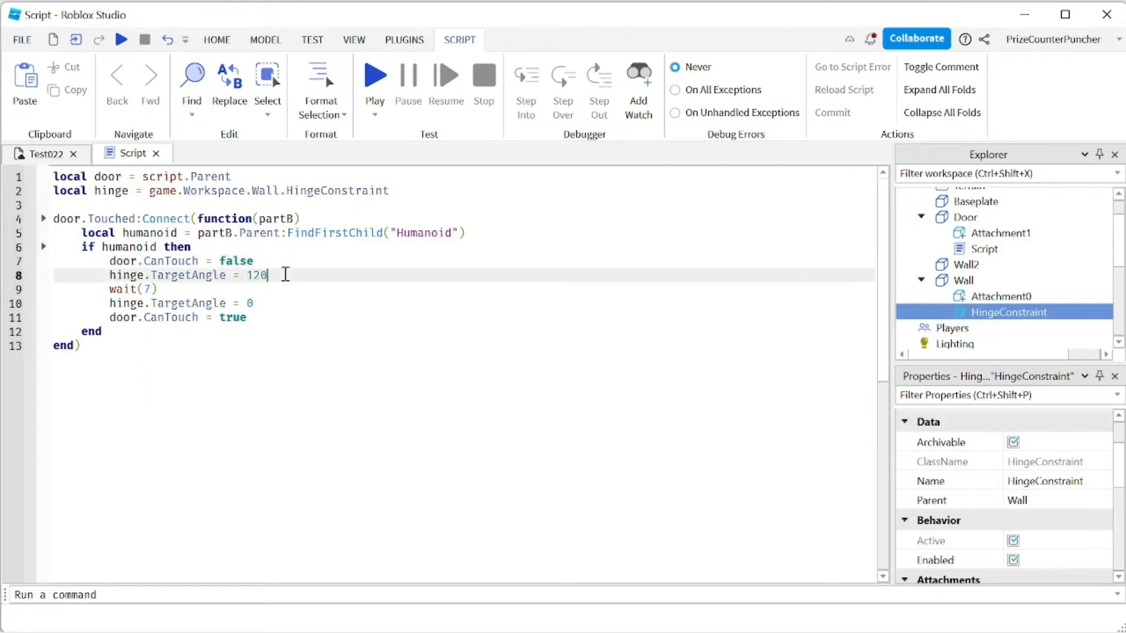
pyautogui.scroll(-3)
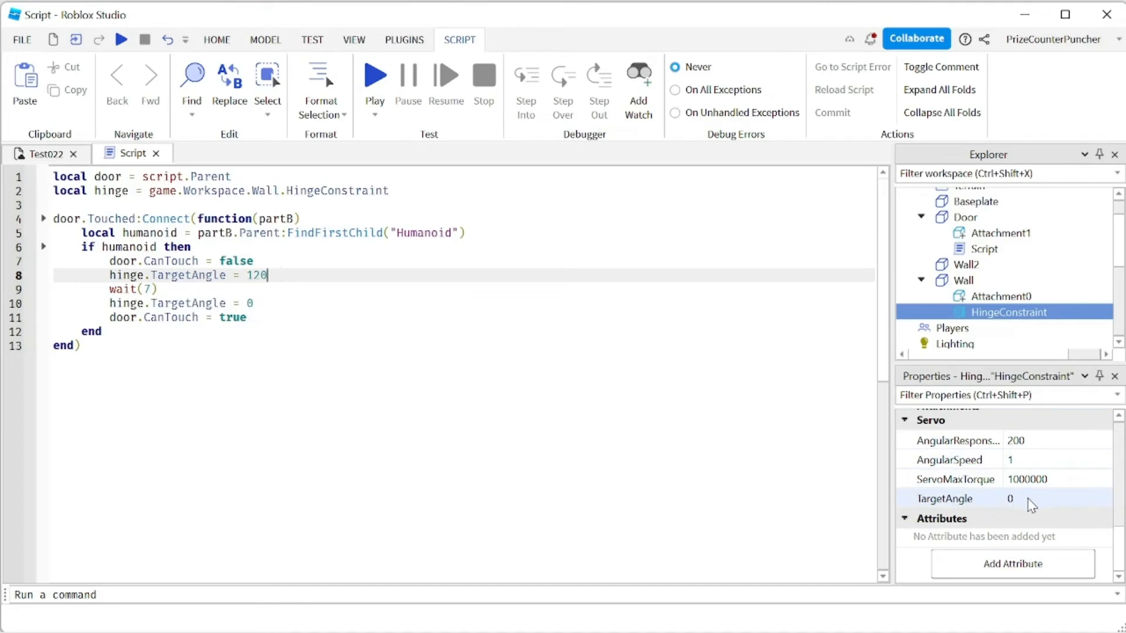